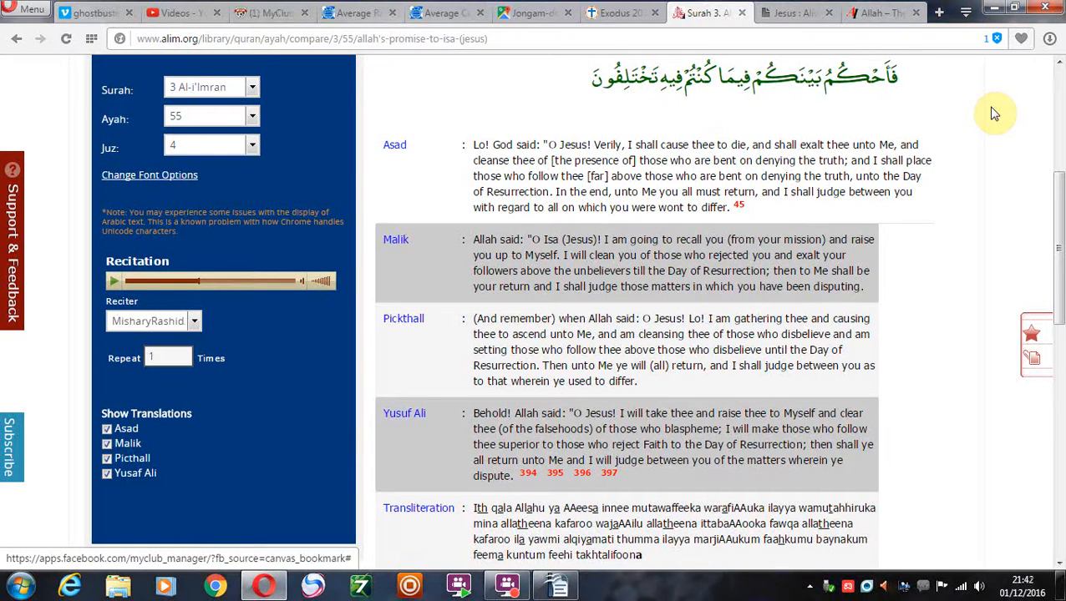
# Highlight and clear Asad's phrase, then show the Jesus: Alive or Dead? article's introduction
pyautogui.click(270, 12)
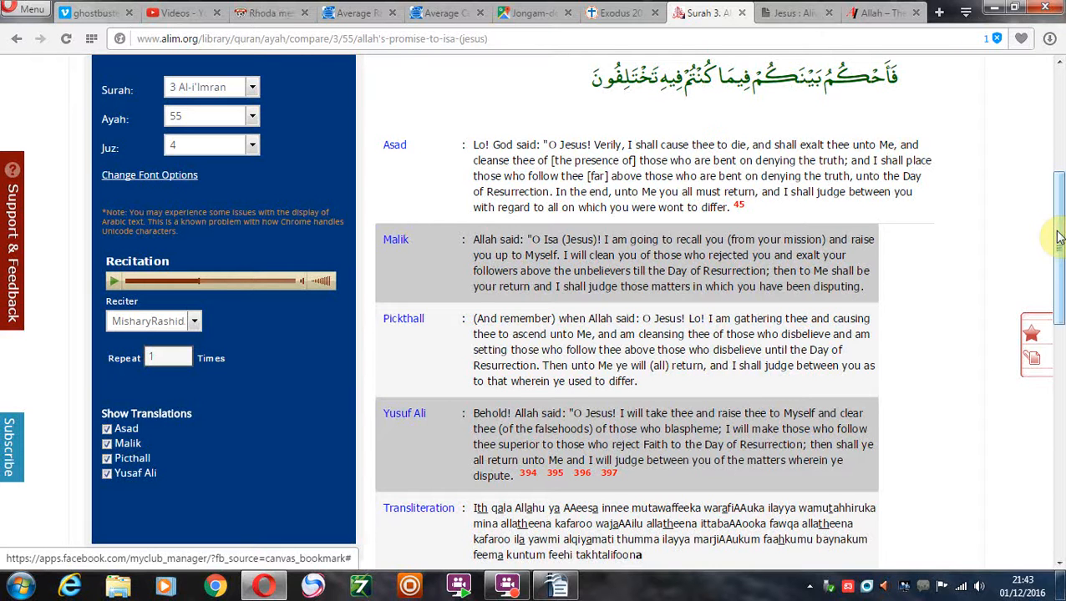
pyautogui.moveTo(461, 178)
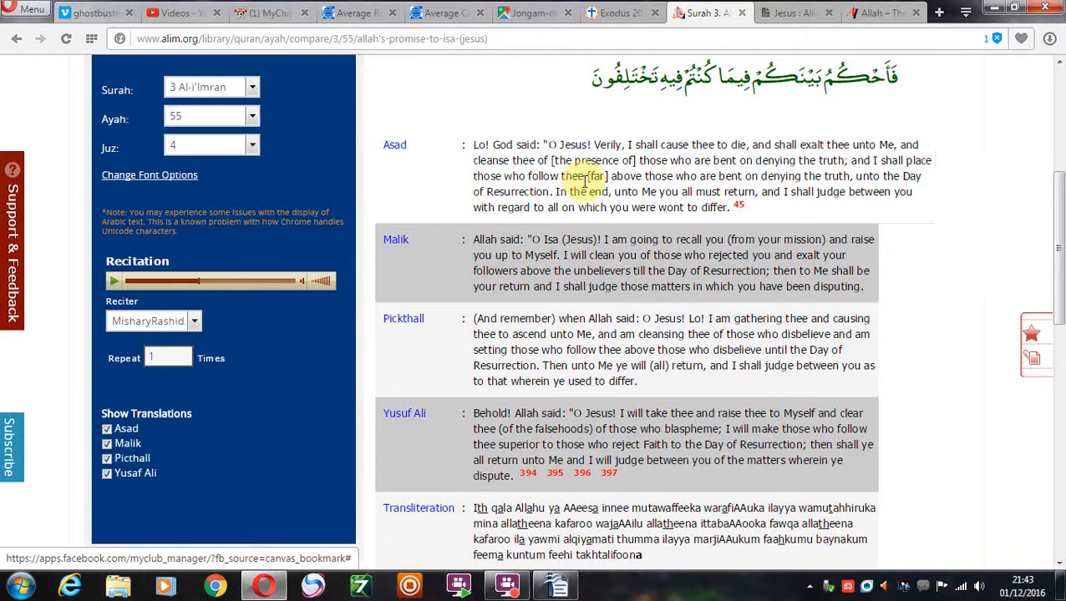
pyautogui.doubleClick(561, 175)
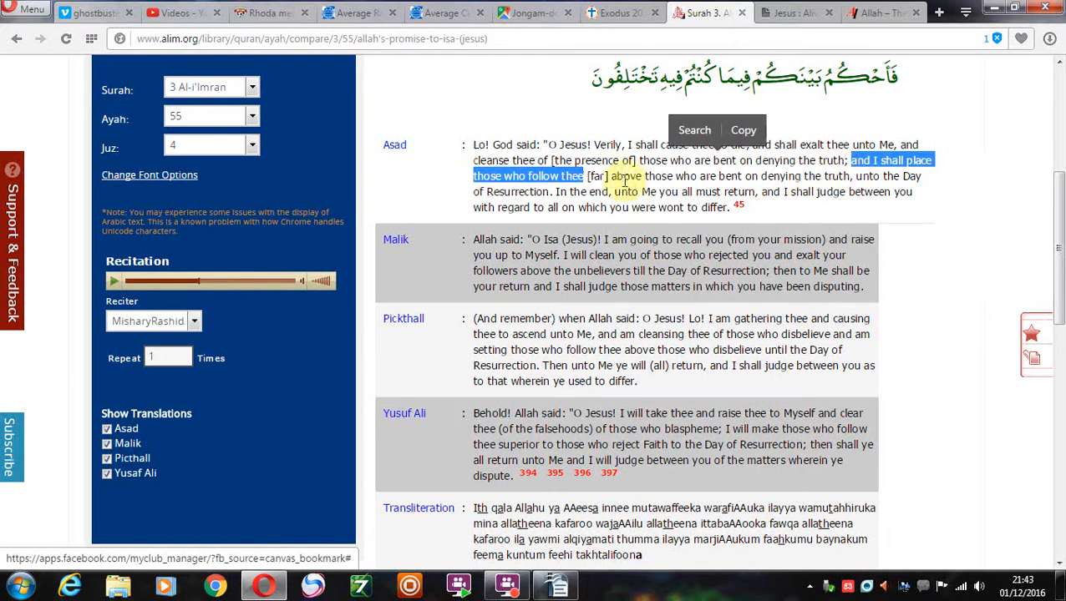
pyautogui.click(780, 197)
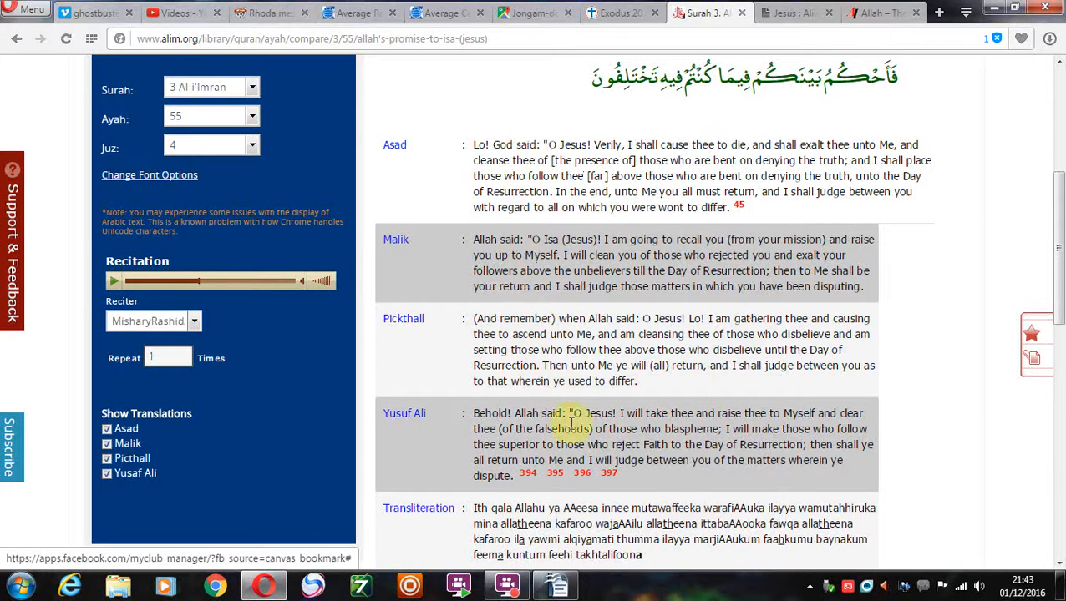
pyautogui.moveTo(578, 224)
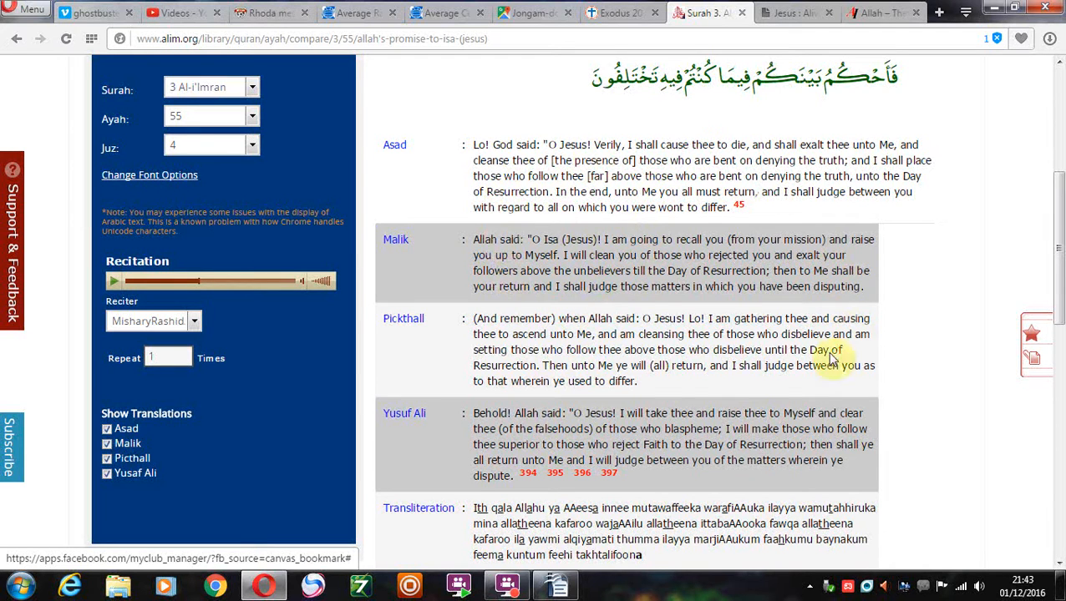
pyautogui.moveTo(459, 200)
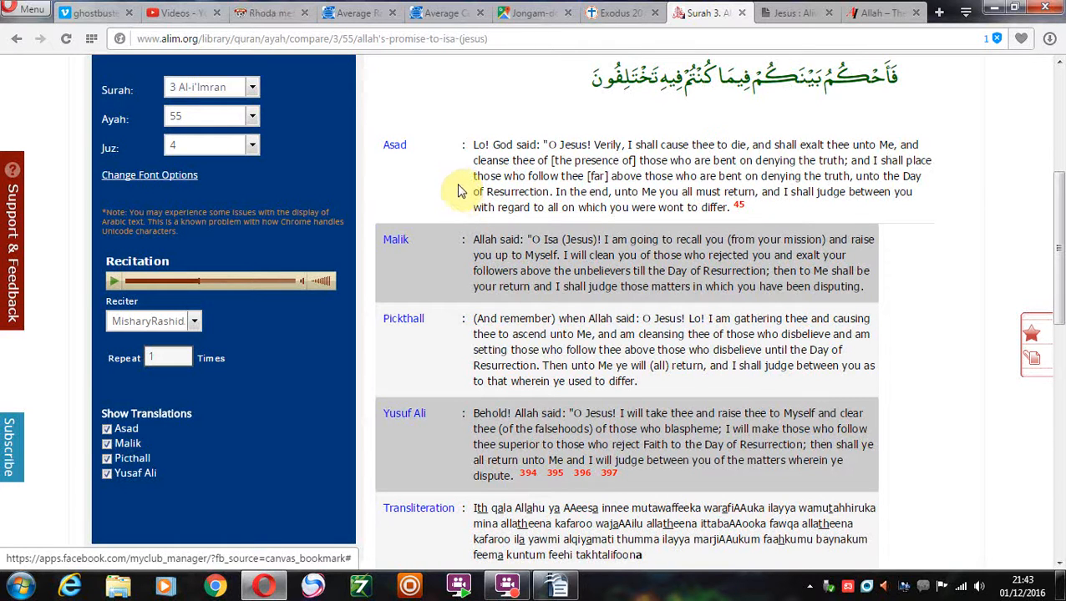
pyautogui.moveTo(877, 192)
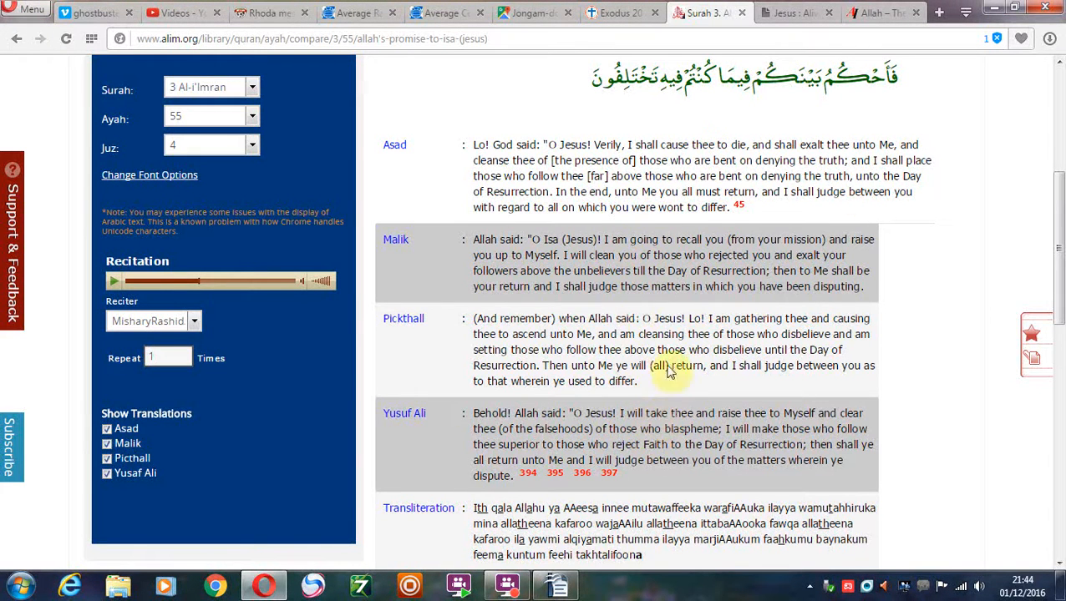
pyautogui.moveTo(457, 144)
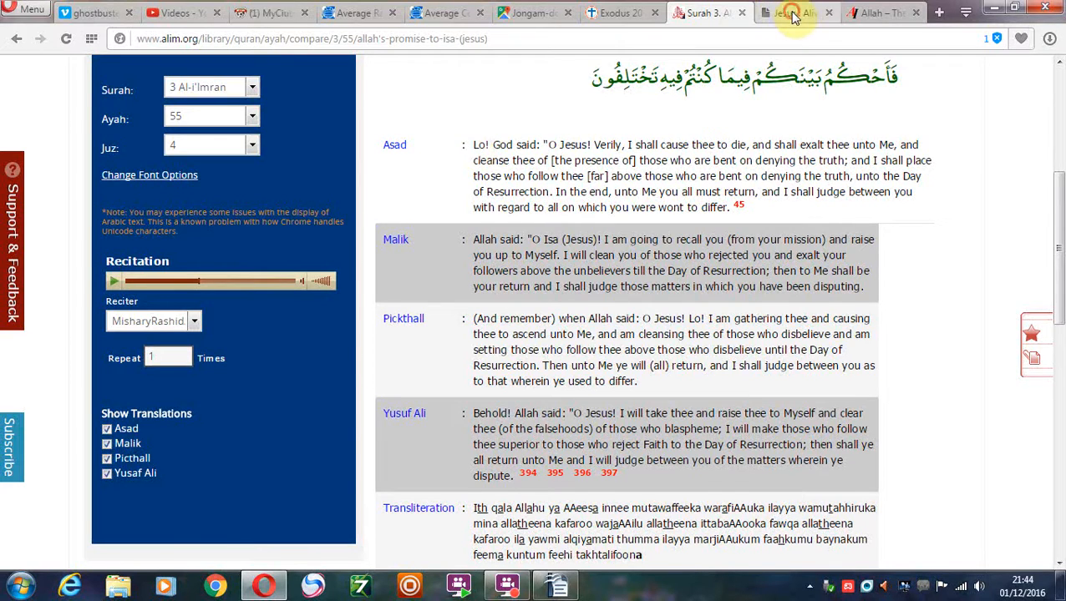
pyautogui.click(793, 13)
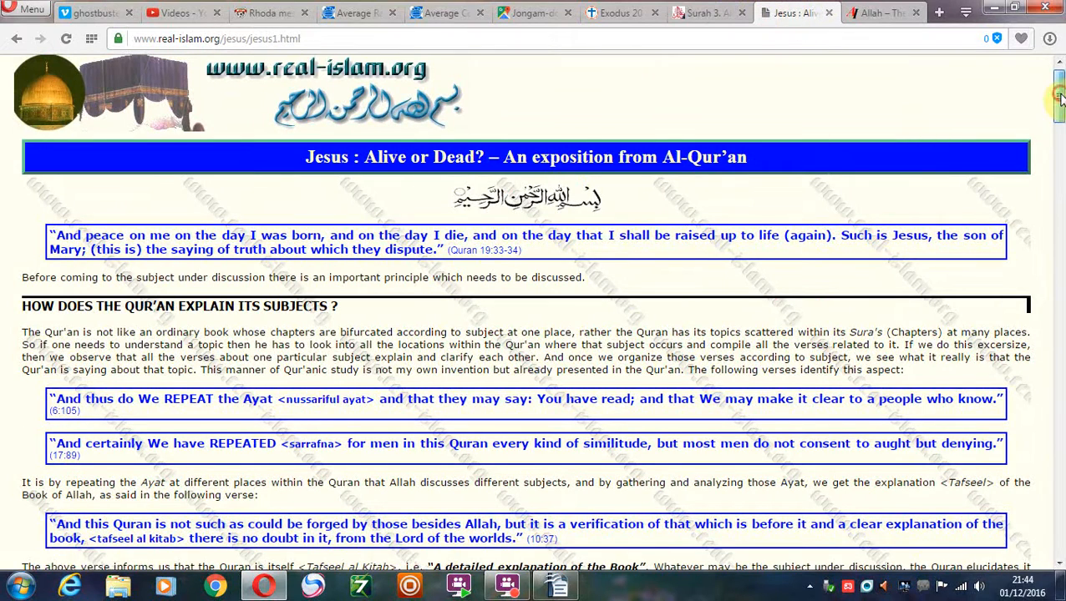
pyautogui.scroll(-3)
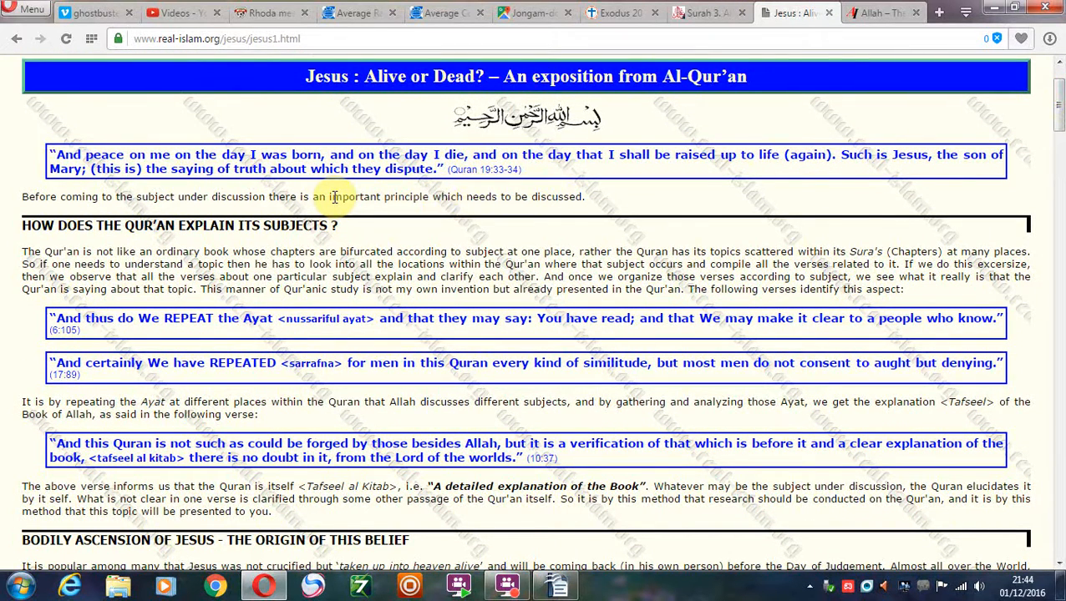
pyautogui.moveTo(466, 184)
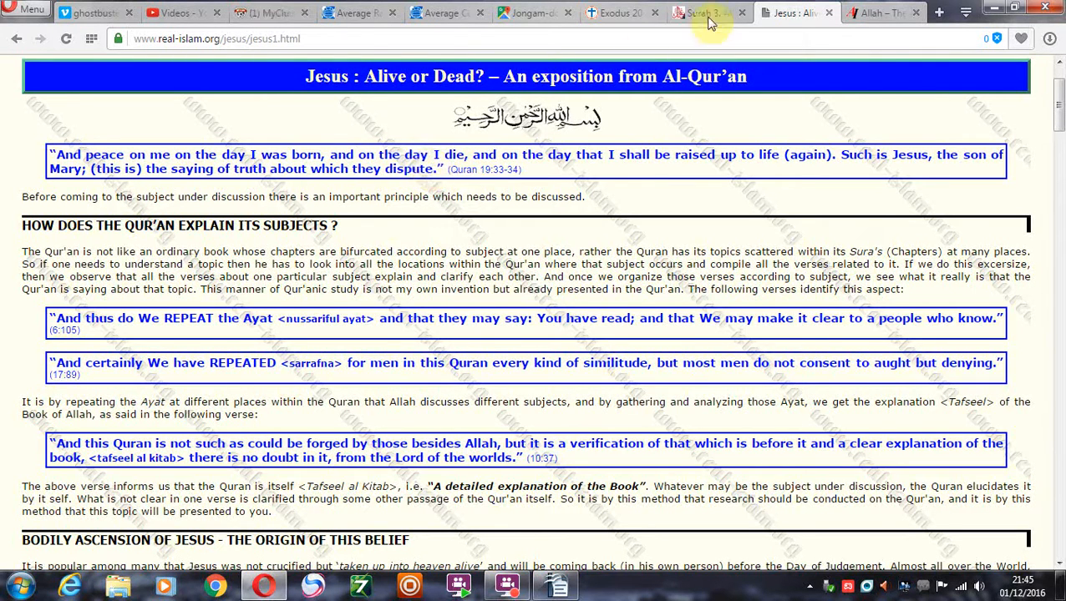
pyautogui.click(705, 12)
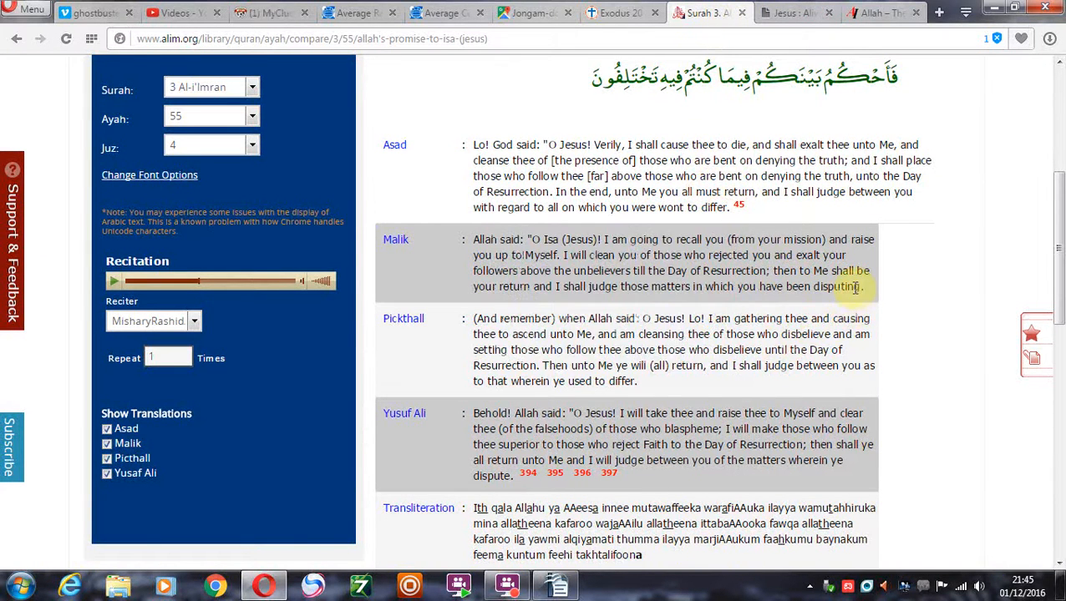
pyautogui.doubleClick(821, 286)
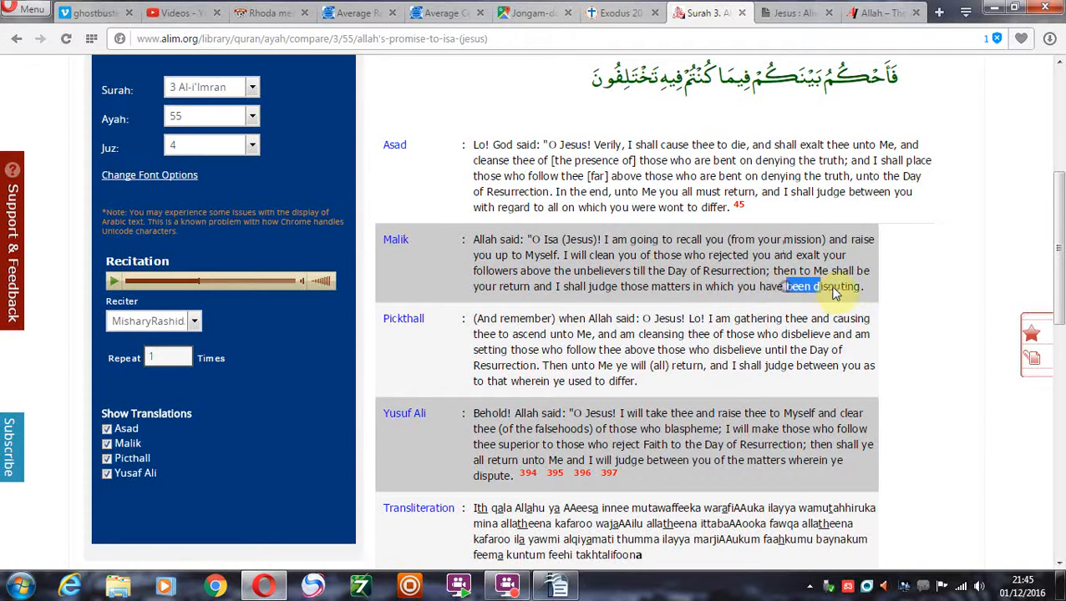
pyautogui.rightClick(823, 285)
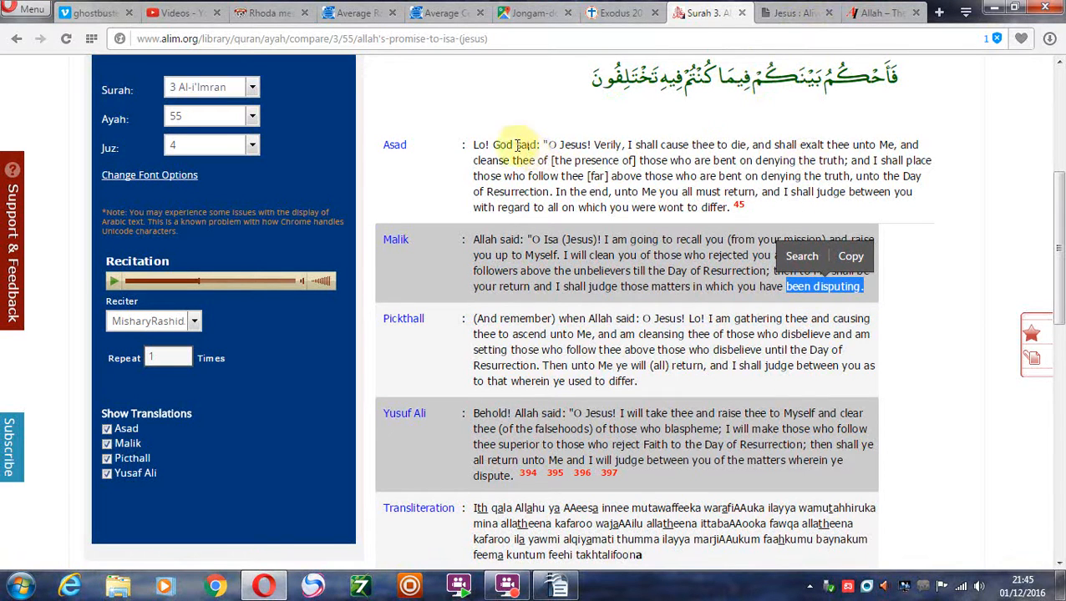
pyautogui.doubleClick(568, 144)
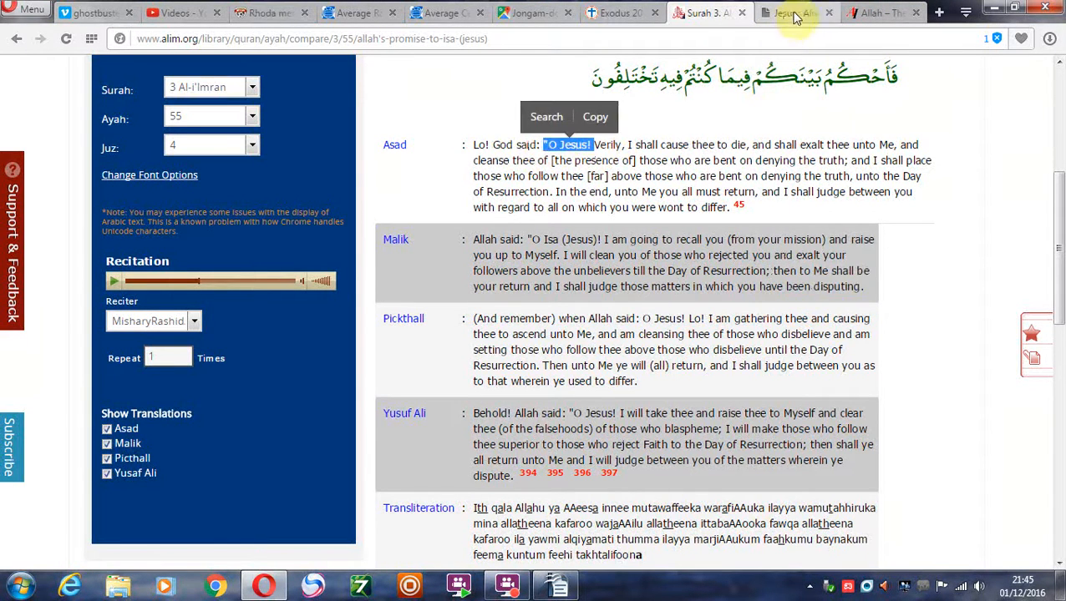
pyautogui.click(794, 13)
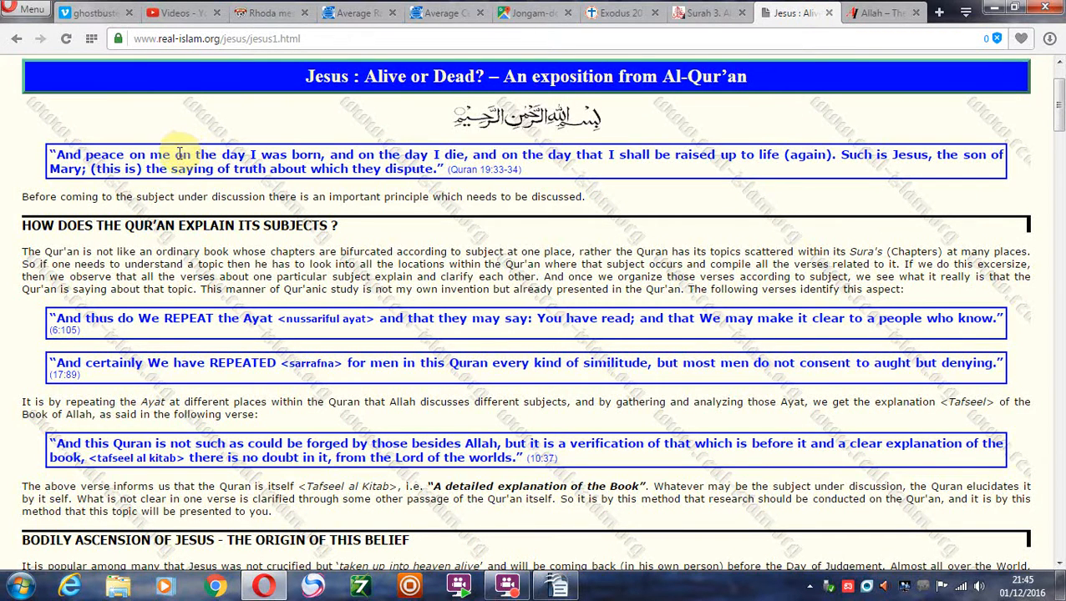
pyautogui.moveTo(284, 158)
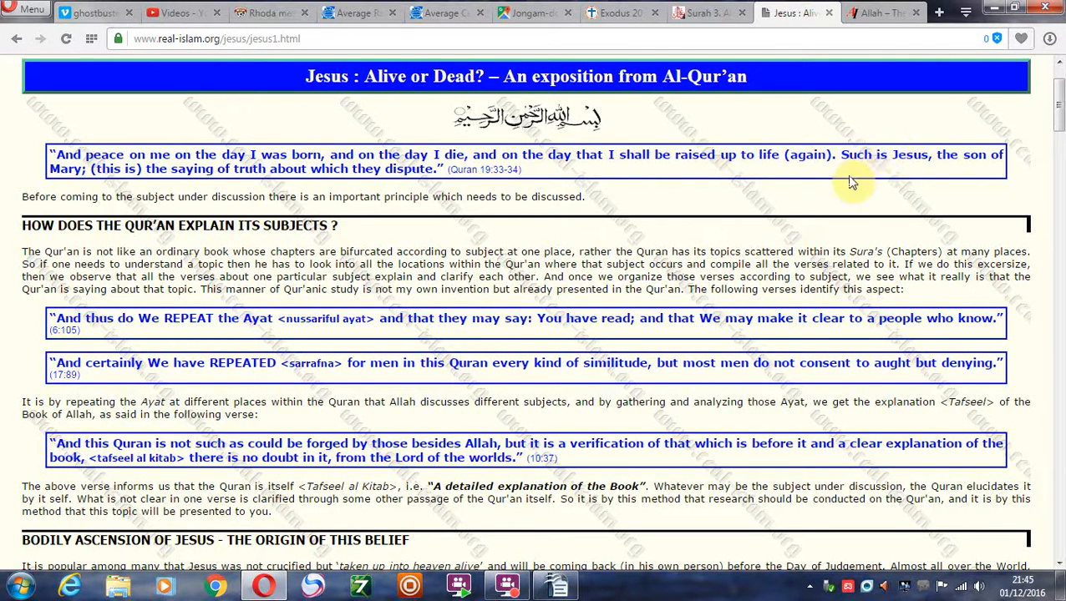
pyautogui.moveTo(860, 172)
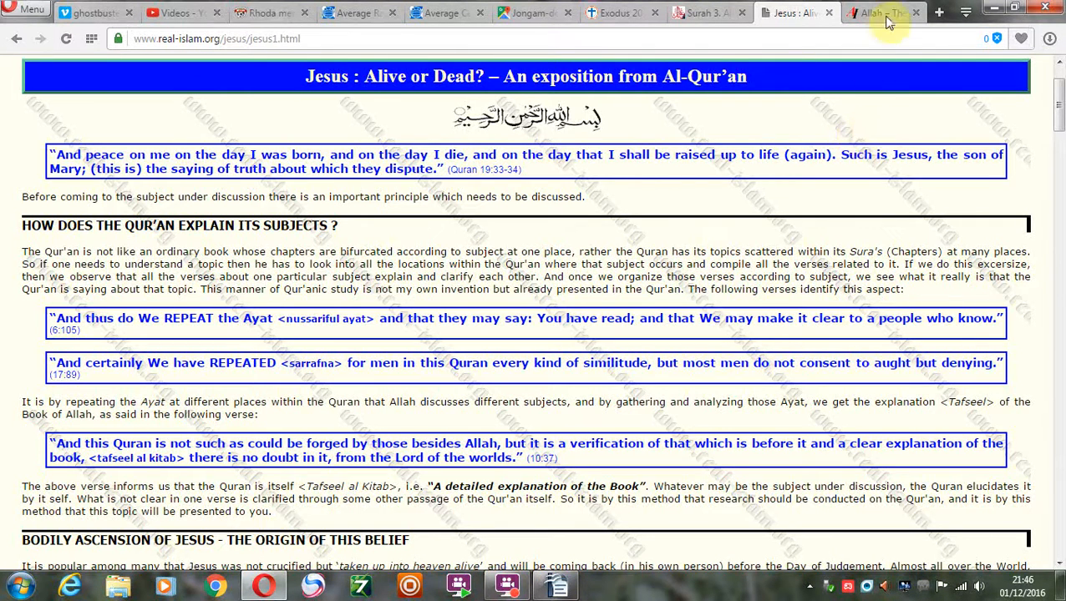
# Switch to Sam Shamoun's 'Allah – The Greatest Deceiver of them All' article tab
pyautogui.click(877, 12)
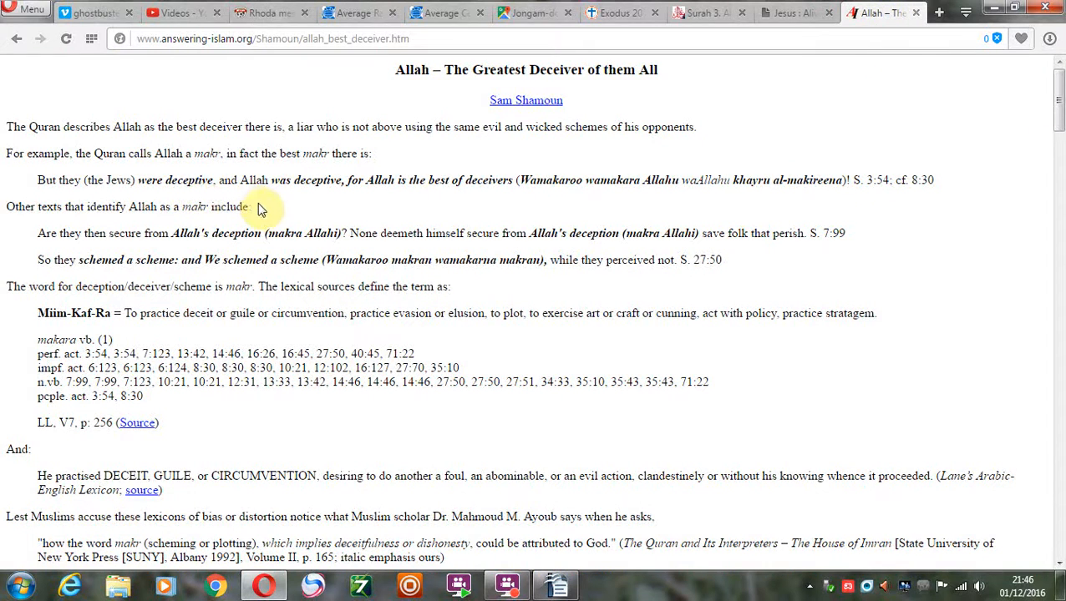
# Mark Asad's 'those who follow thee' on Surah 3:55, check the Deceiver article, and return
pyautogui.click(704, 13)
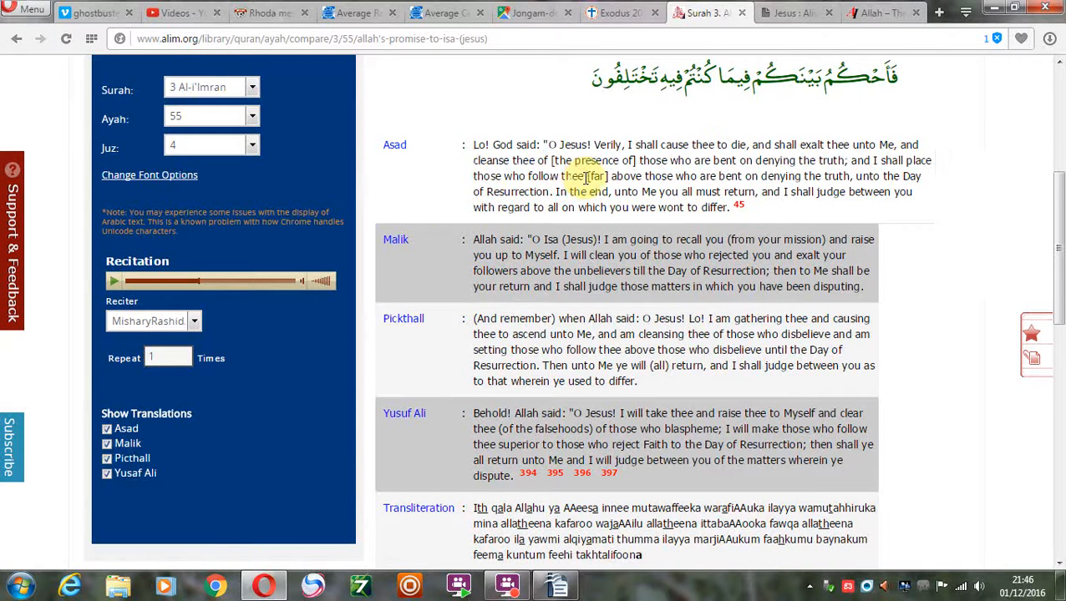
pyautogui.doubleClick(527, 175)
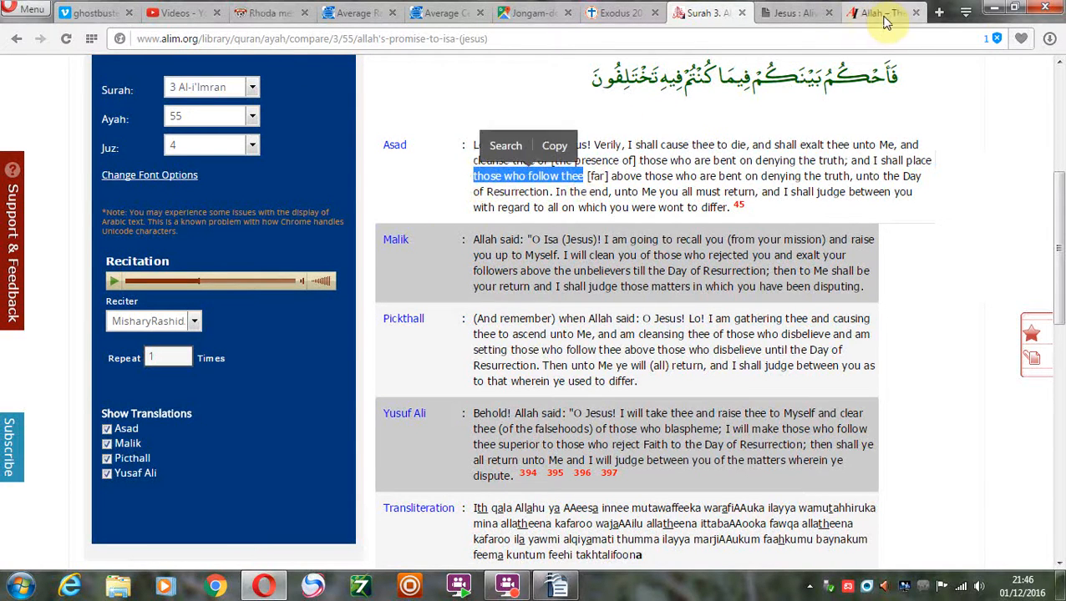
pyautogui.click(877, 13)
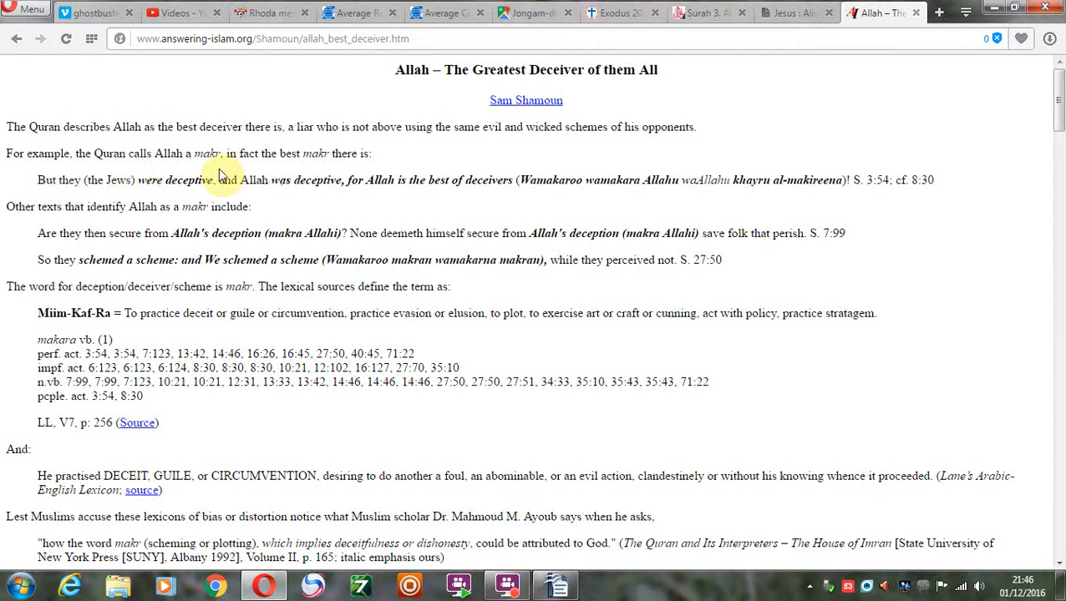
pyautogui.moveTo(871, 183)
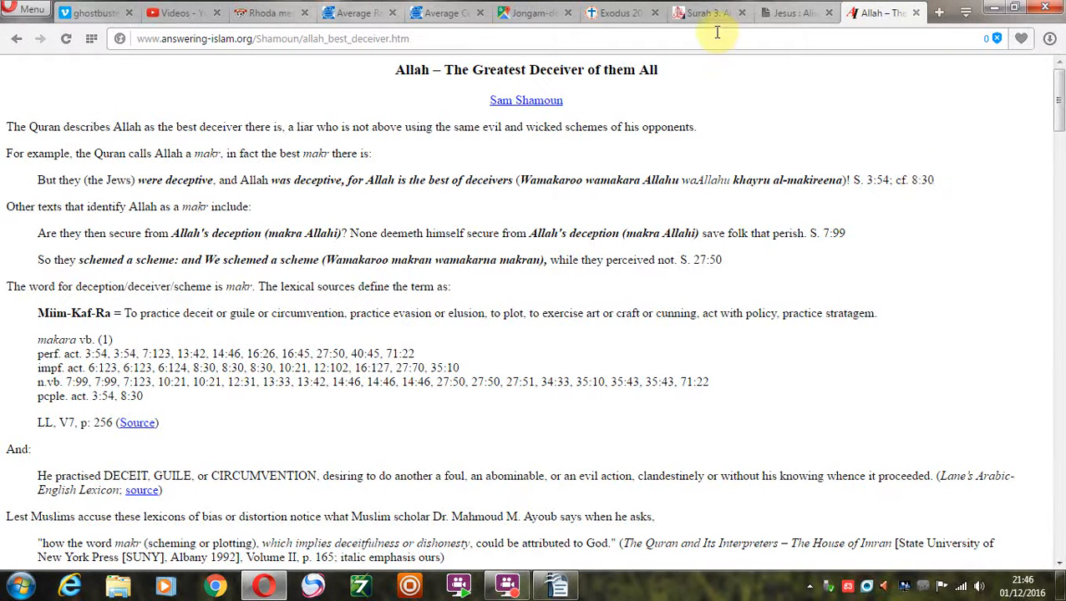
pyautogui.click(705, 13)
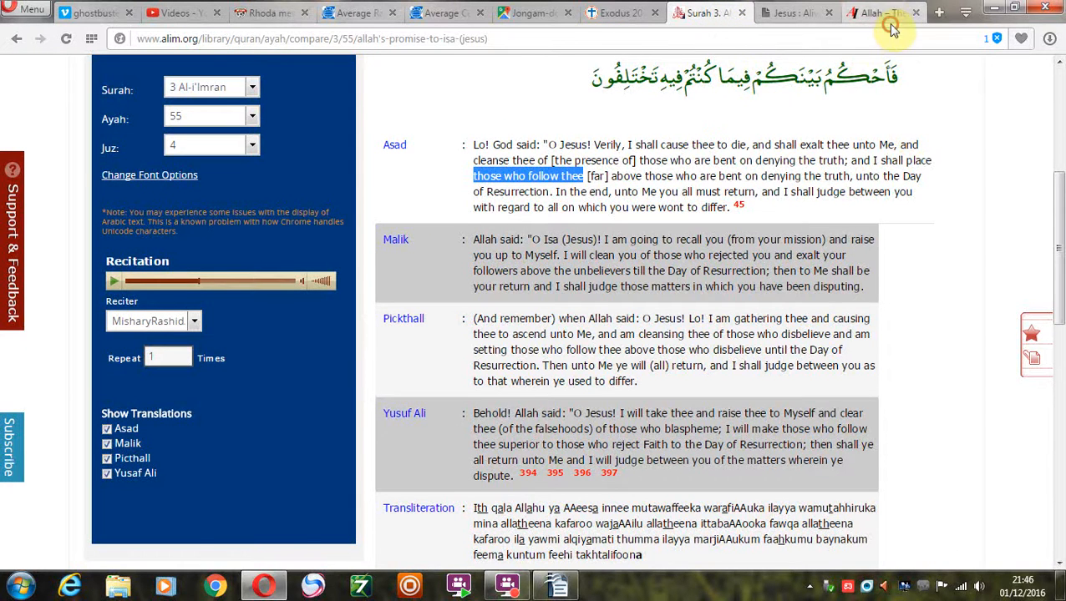
pyautogui.click(881, 13)
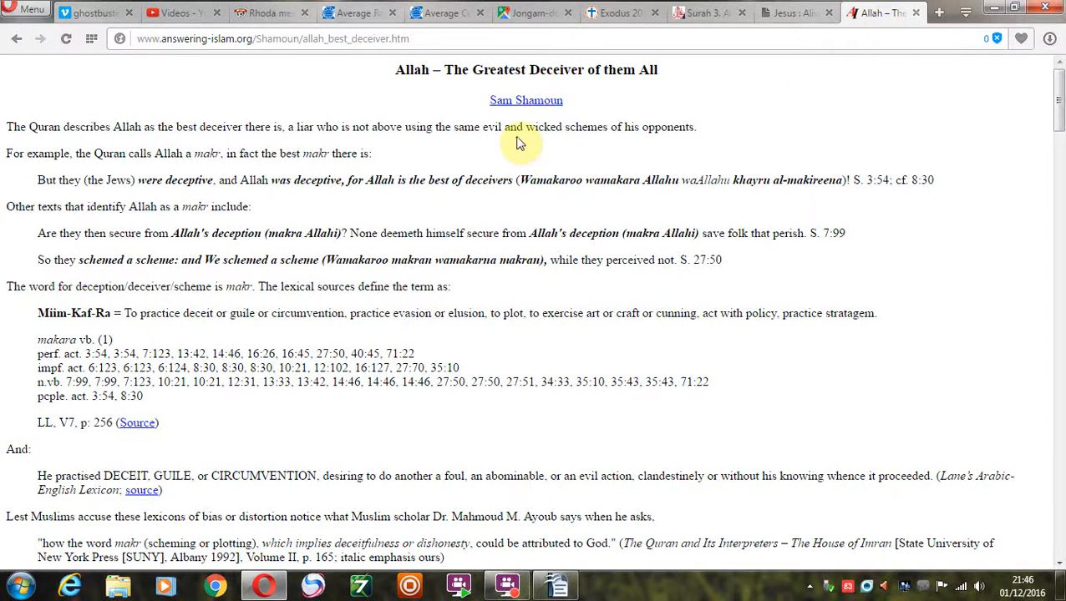
pyautogui.moveTo(467, 154)
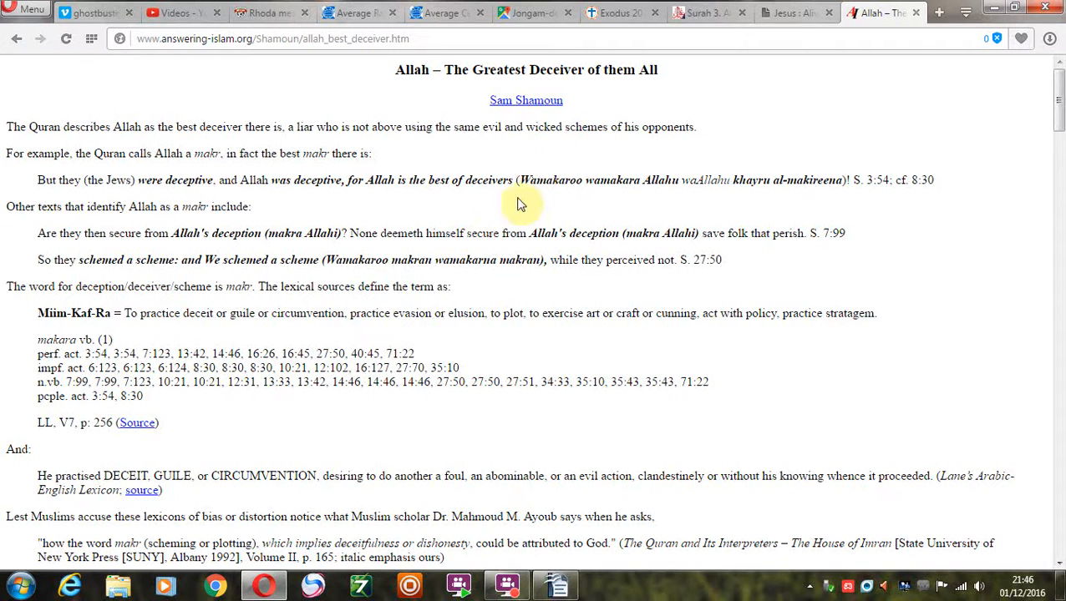
pyautogui.moveTo(451, 179)
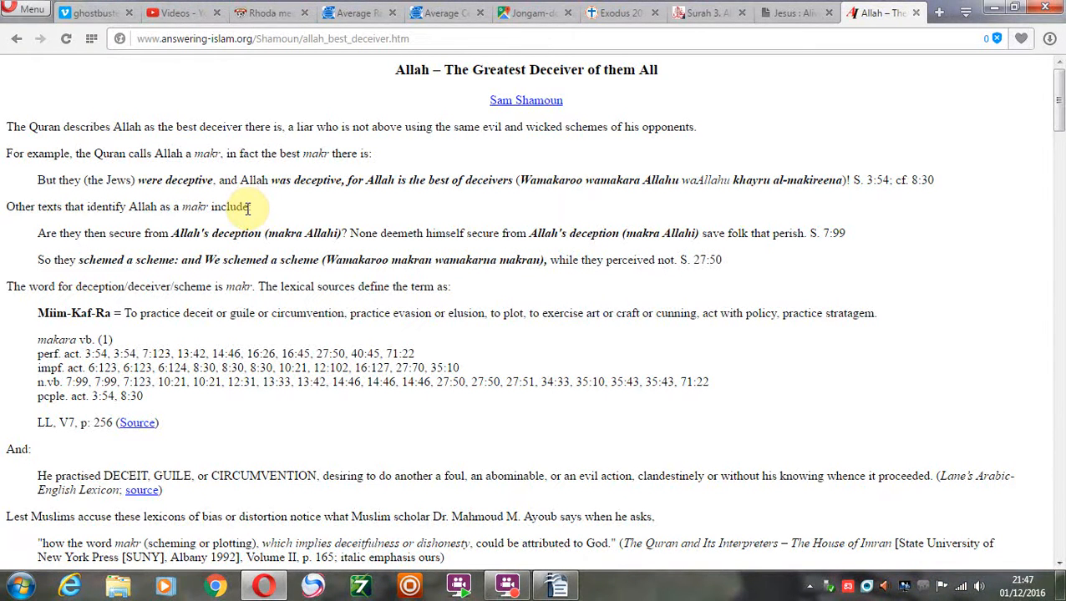
pyautogui.moveTo(216, 219)
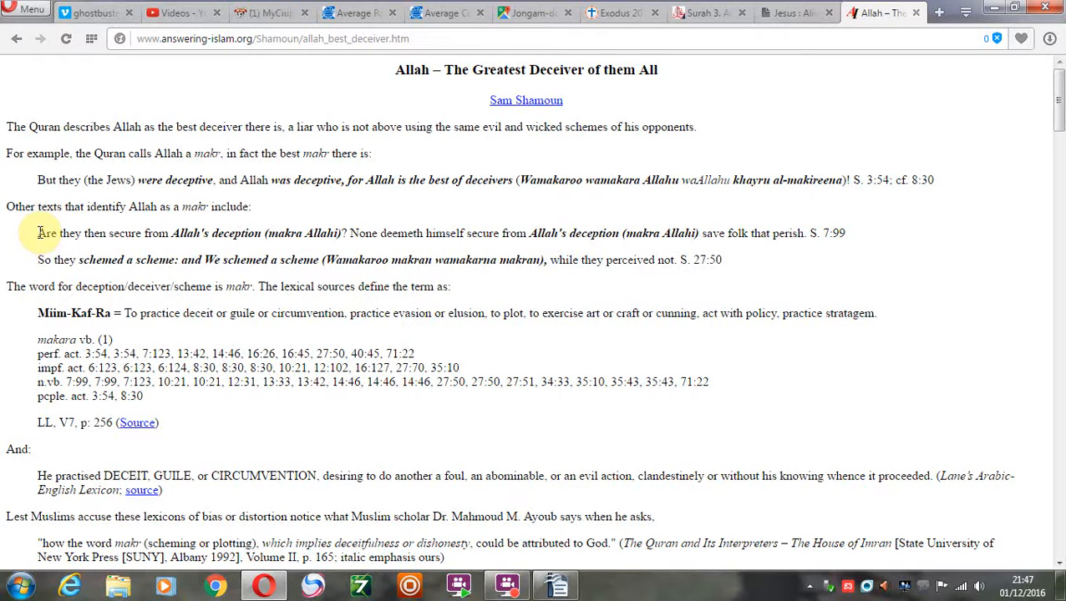
pyautogui.click(272, 12)
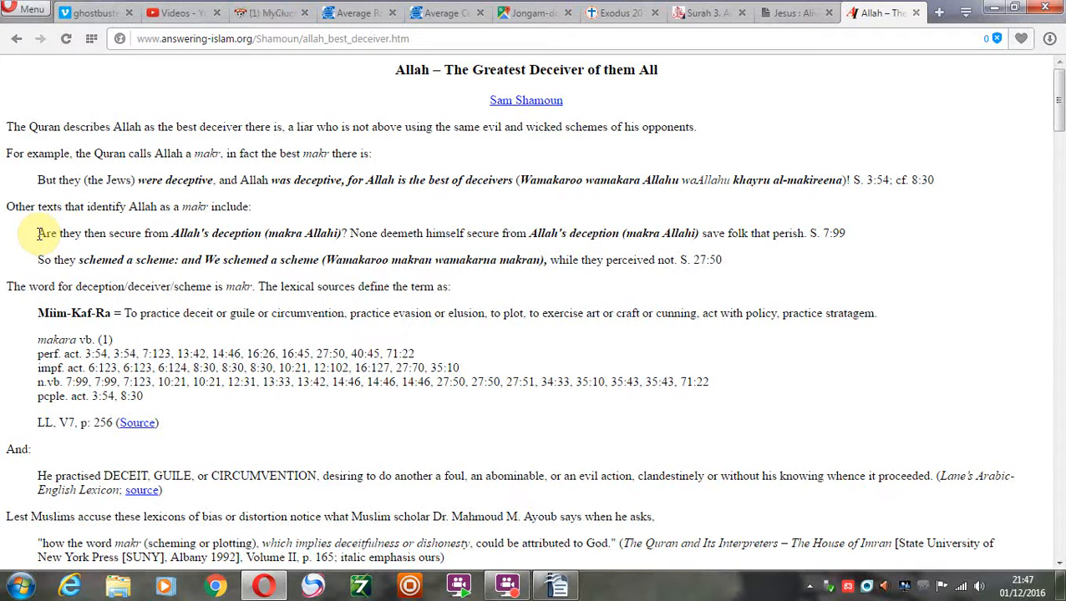
pyautogui.click(272, 12)
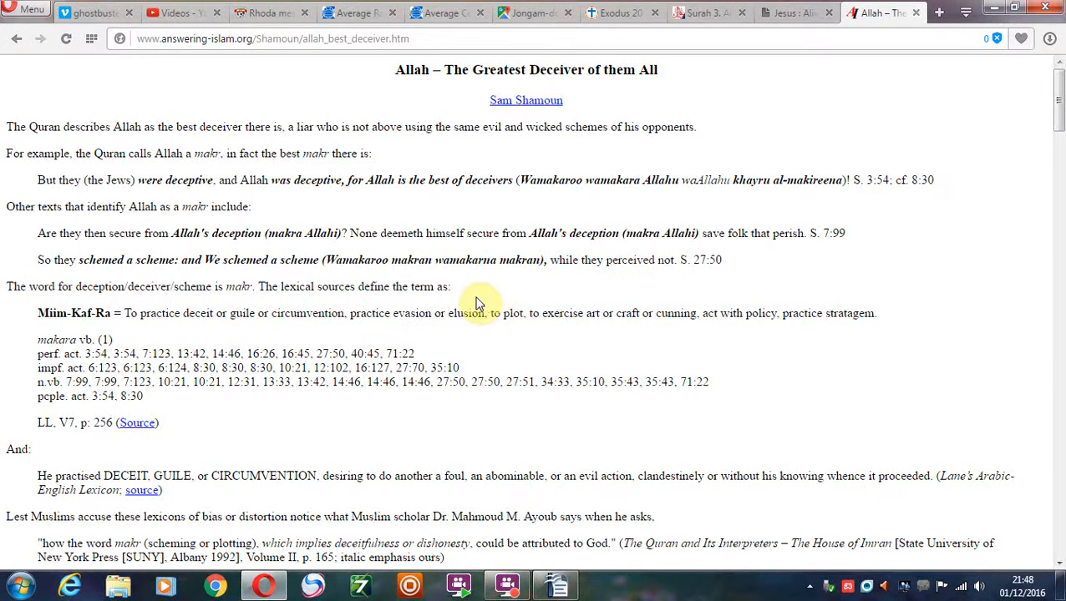
pyautogui.moveTo(451, 286)
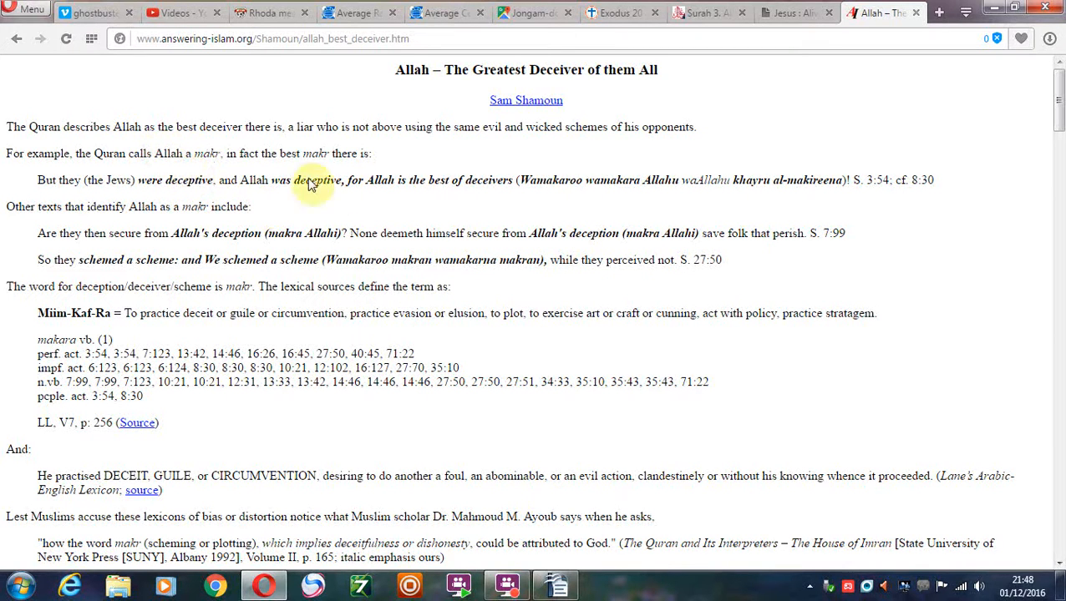
pyautogui.moveTo(809, 32)
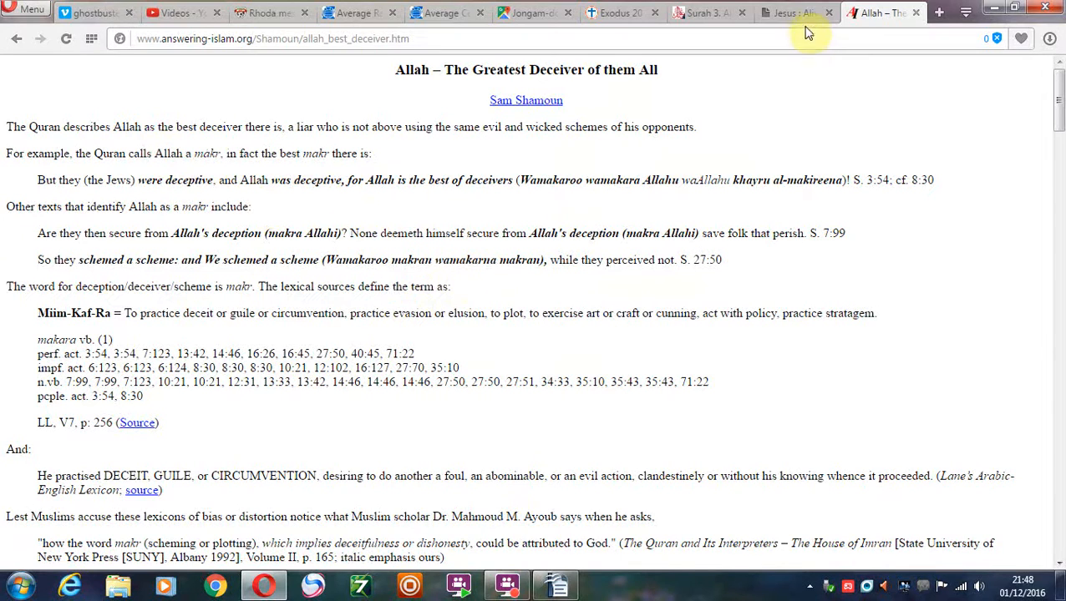
# Open the Jesus: Alive or Dead? article and scroll through its opening sections
pyautogui.click(789, 12)
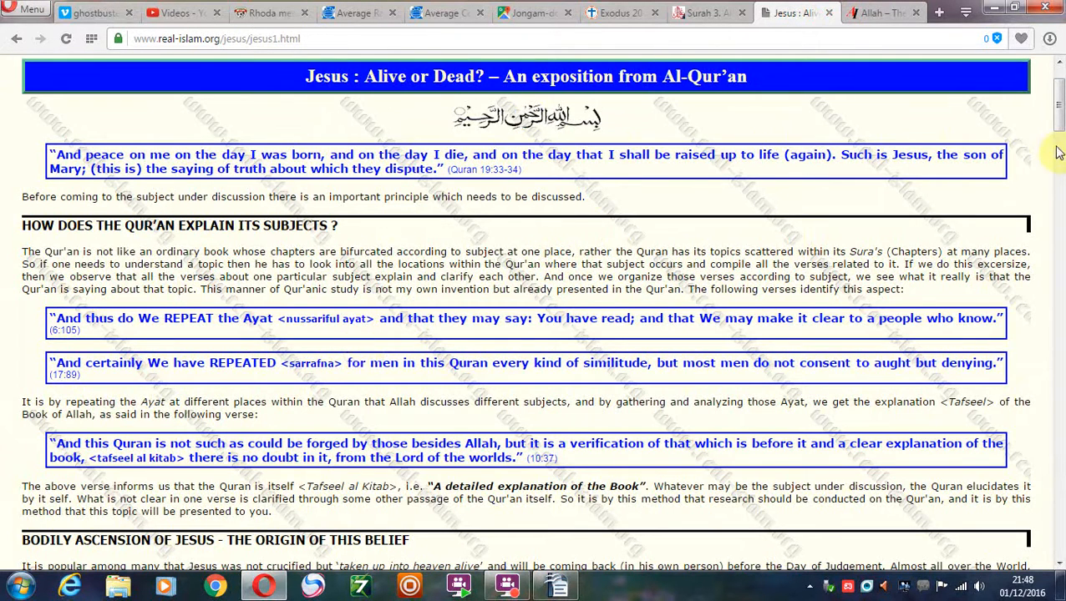
pyautogui.scroll(-3)
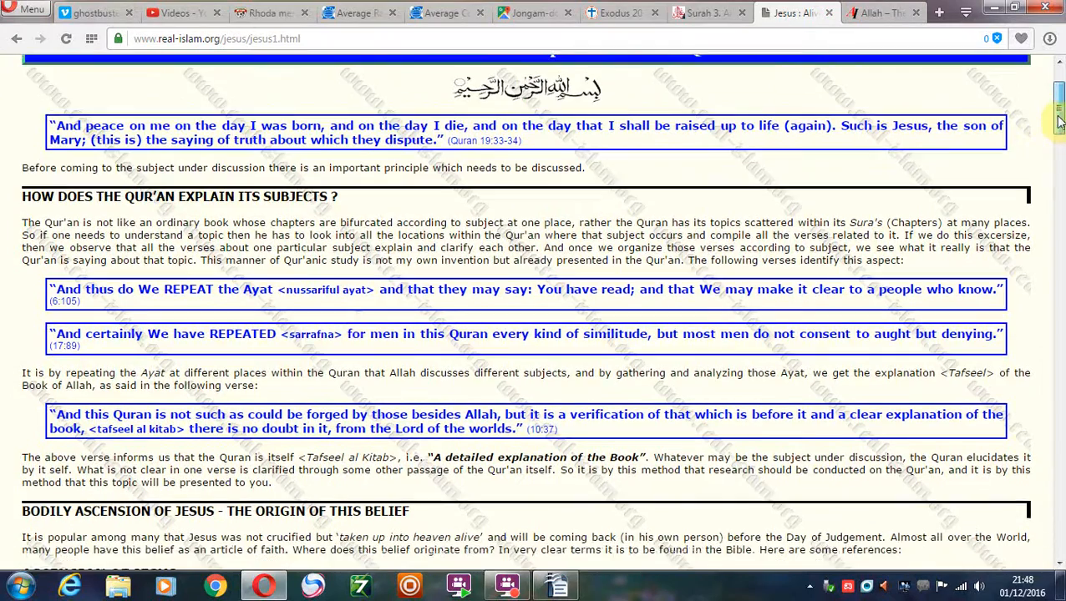
pyautogui.scroll(-3)
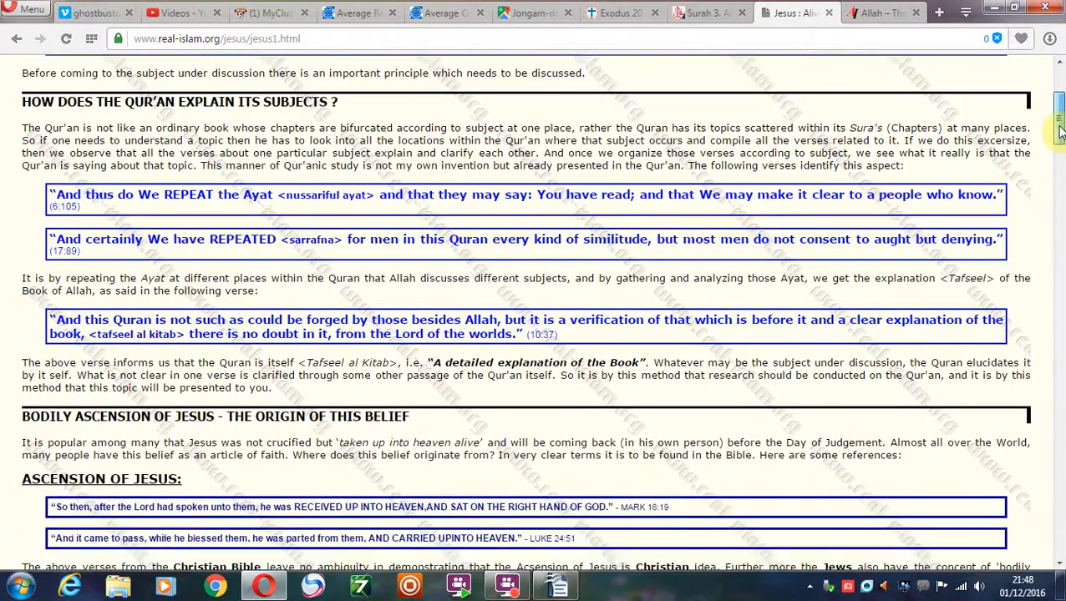
pyautogui.scroll(3)
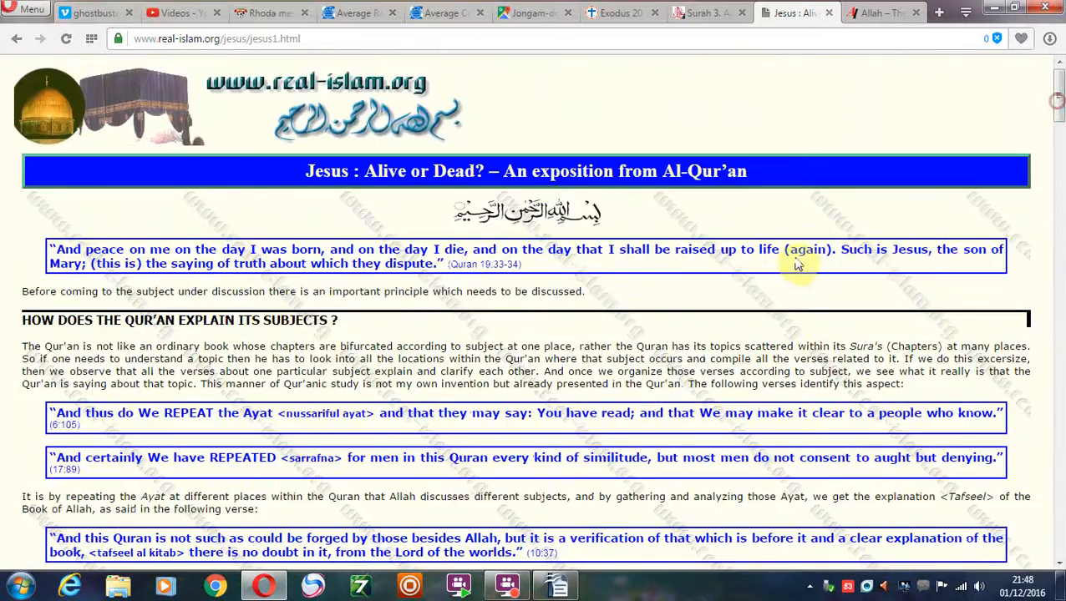
pyautogui.scroll(-3)
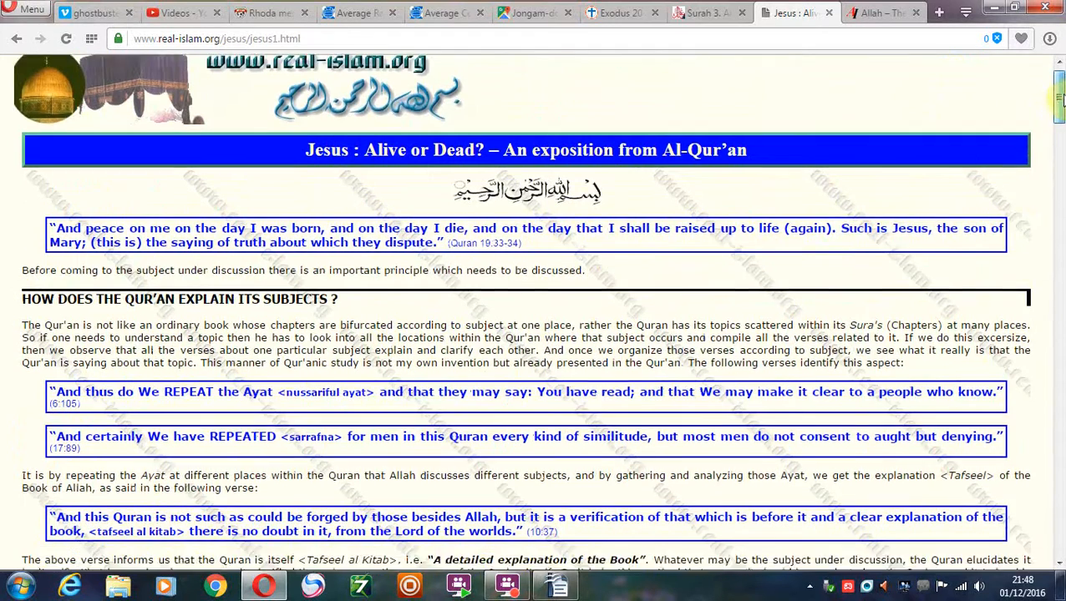
pyautogui.scroll(-3)
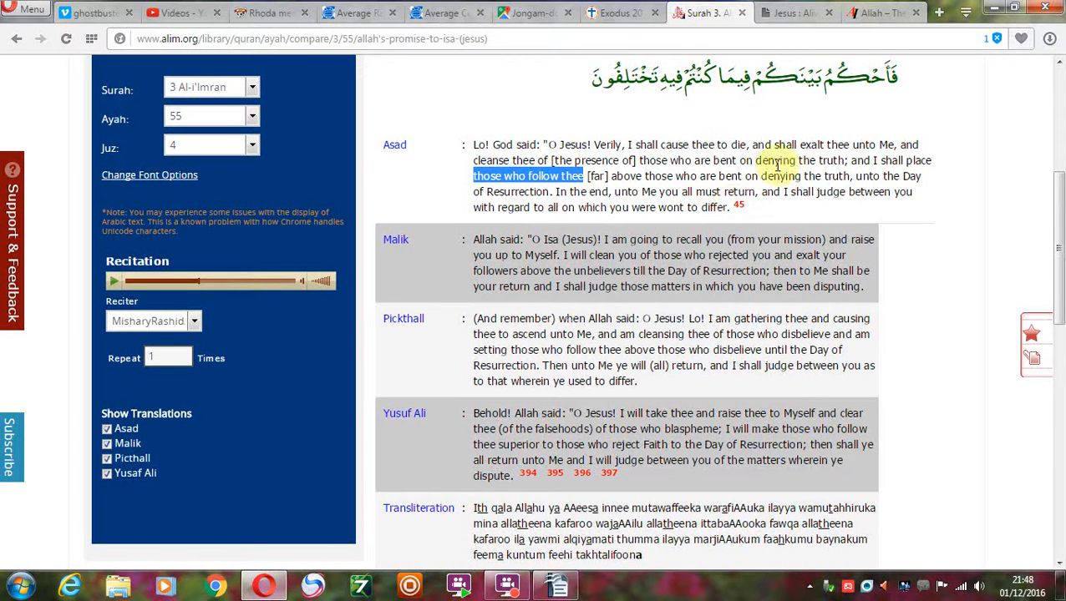
pyautogui.moveTo(702, 145)
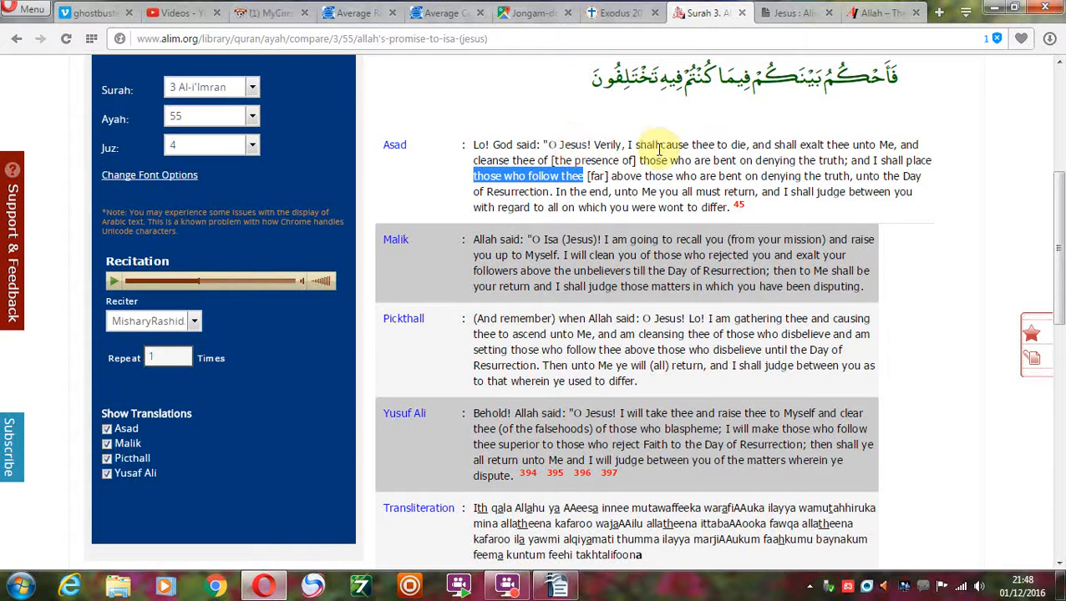
pyautogui.moveTo(795, 220)
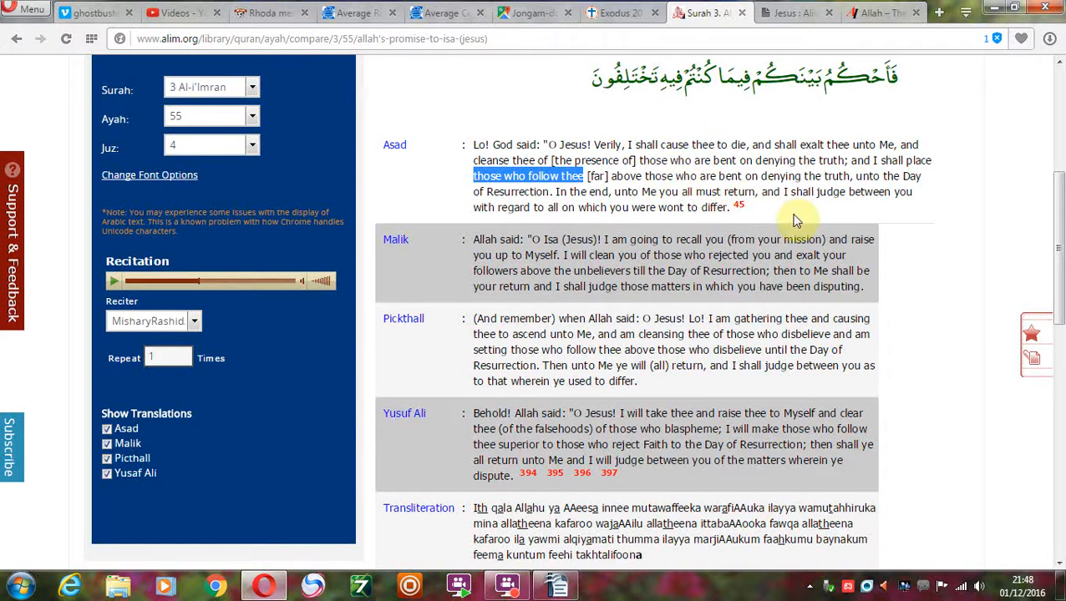
pyautogui.moveTo(731, 203)
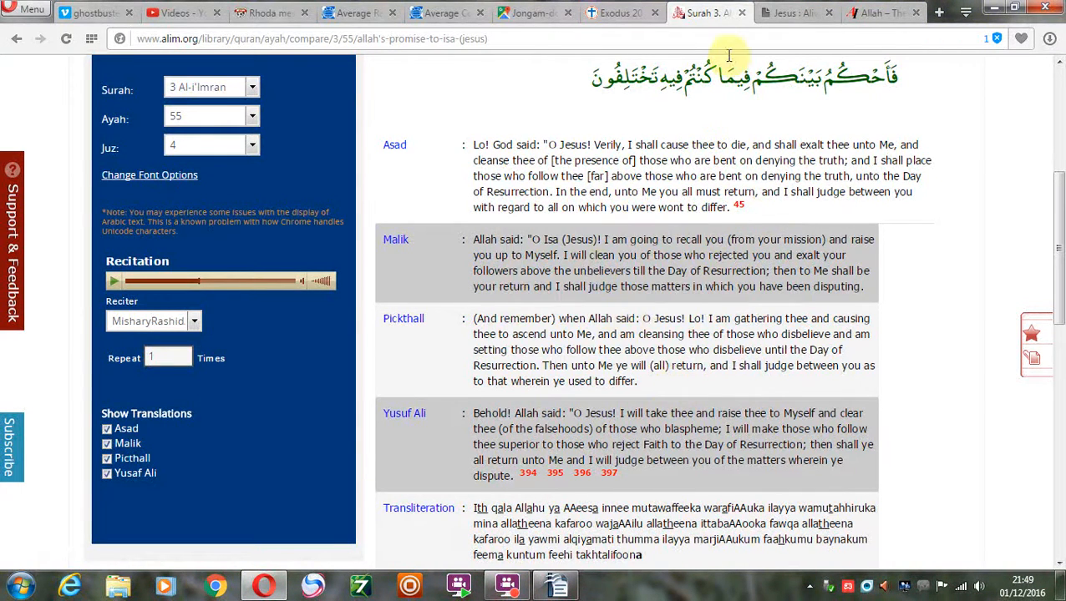
# Reopen the Jesus: Alive or Dead? tab and scroll slightly into its introduction
pyautogui.click(792, 12)
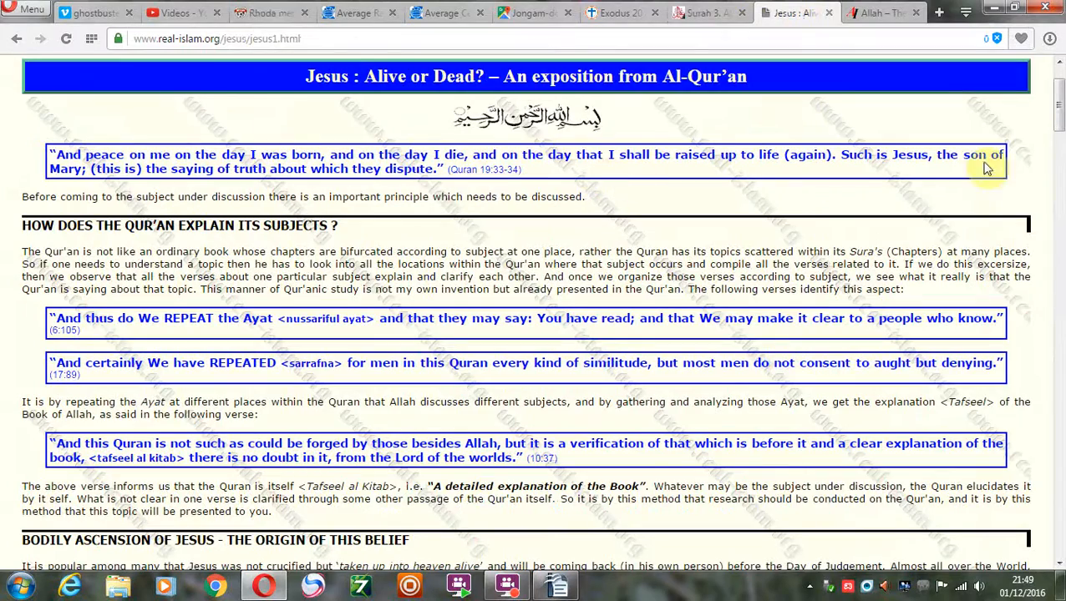
pyautogui.scroll(-3)
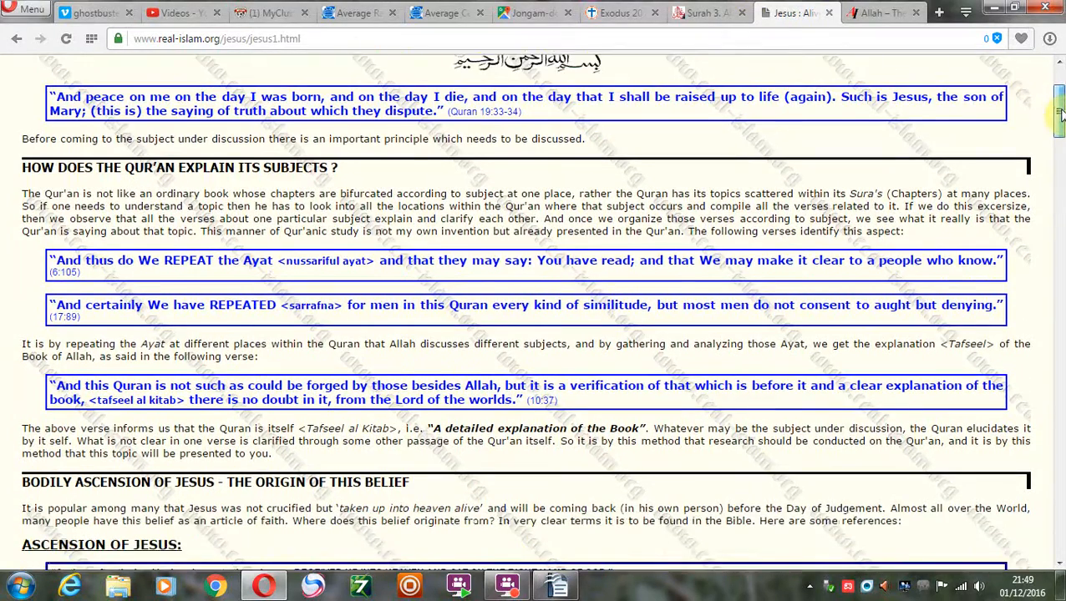
pyautogui.scroll(-3)
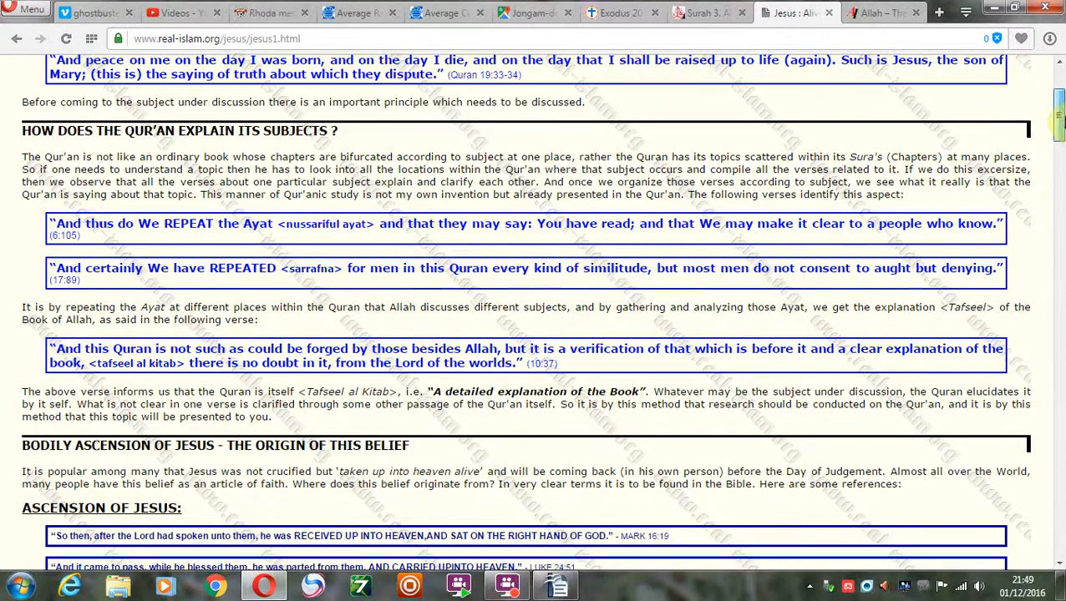
pyautogui.scroll(3)
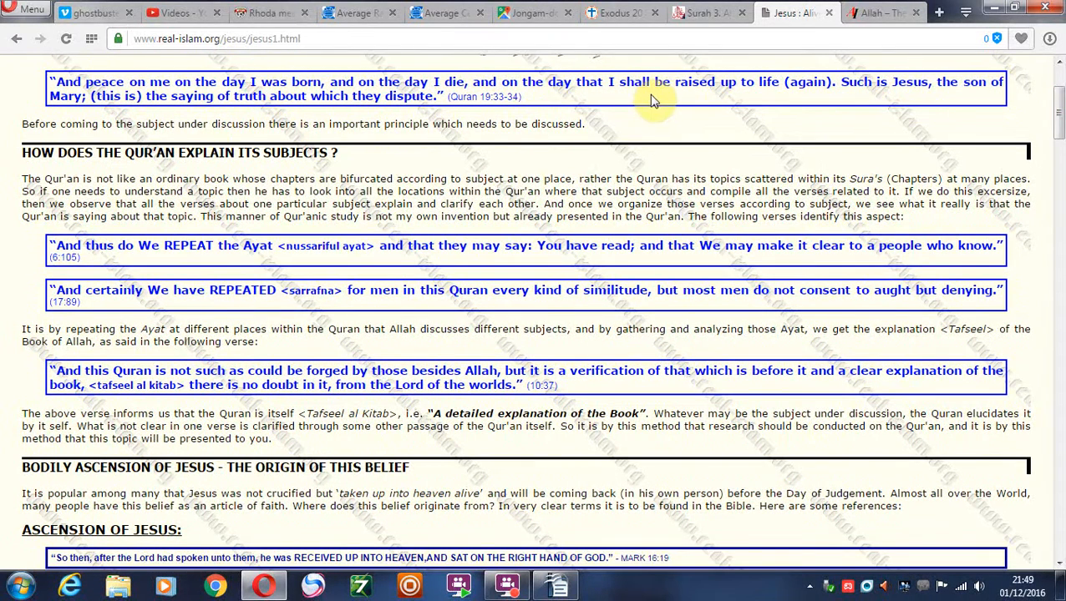
pyautogui.moveTo(598, 126)
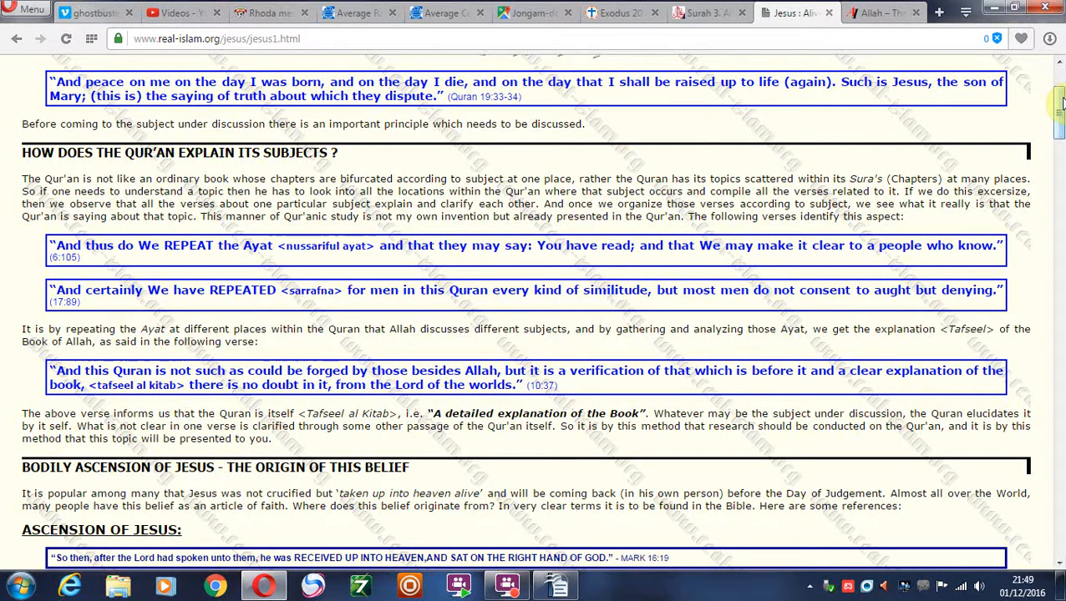
pyautogui.moveTo(698, 88)
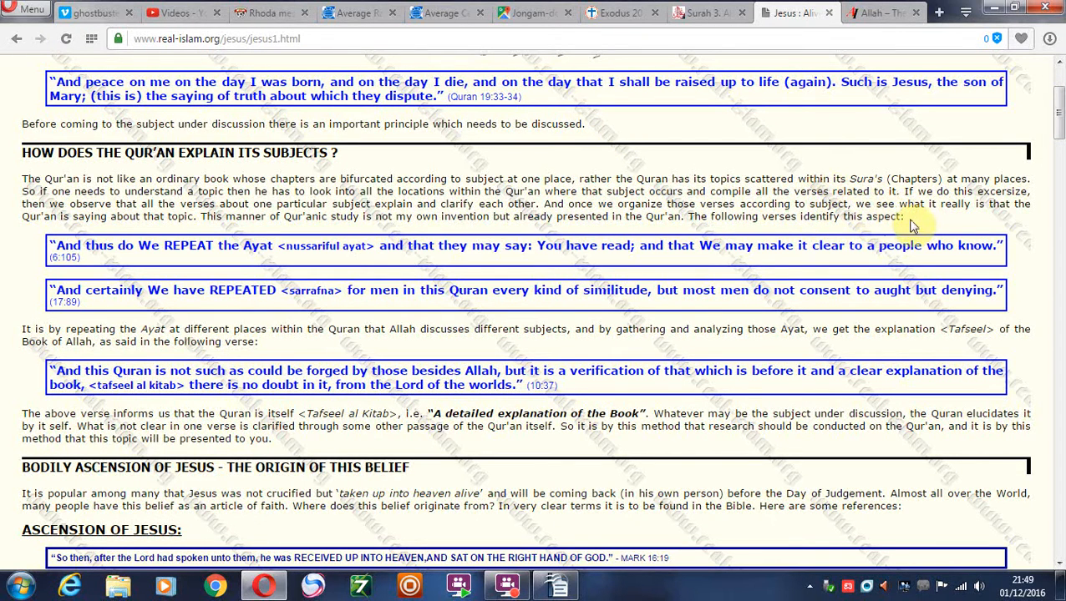
pyautogui.moveTo(570, 157)
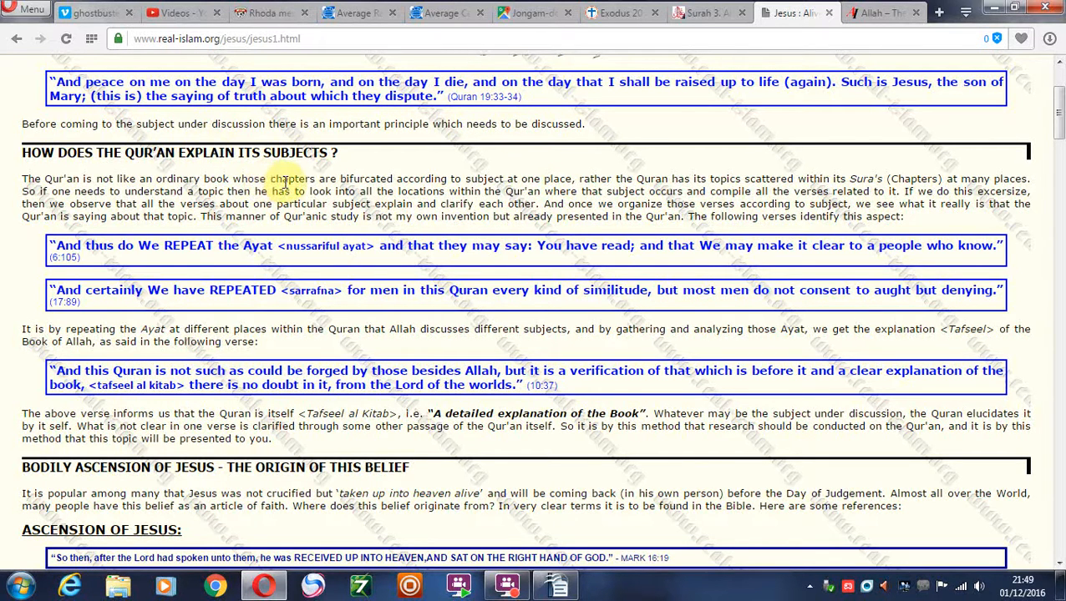
pyautogui.moveTo(341, 277)
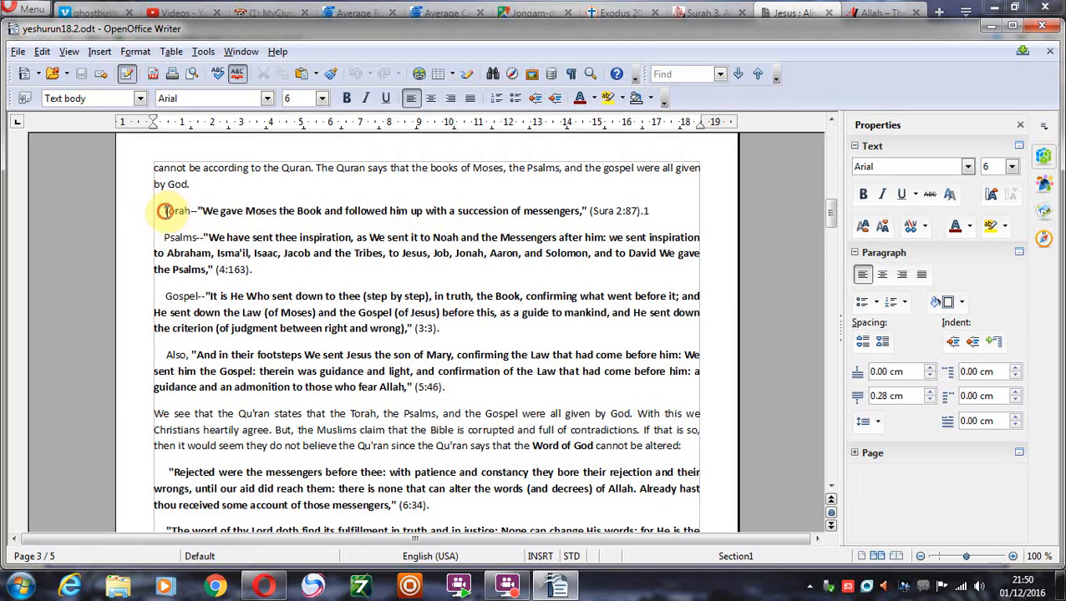
pyautogui.doubleClick(177, 211)
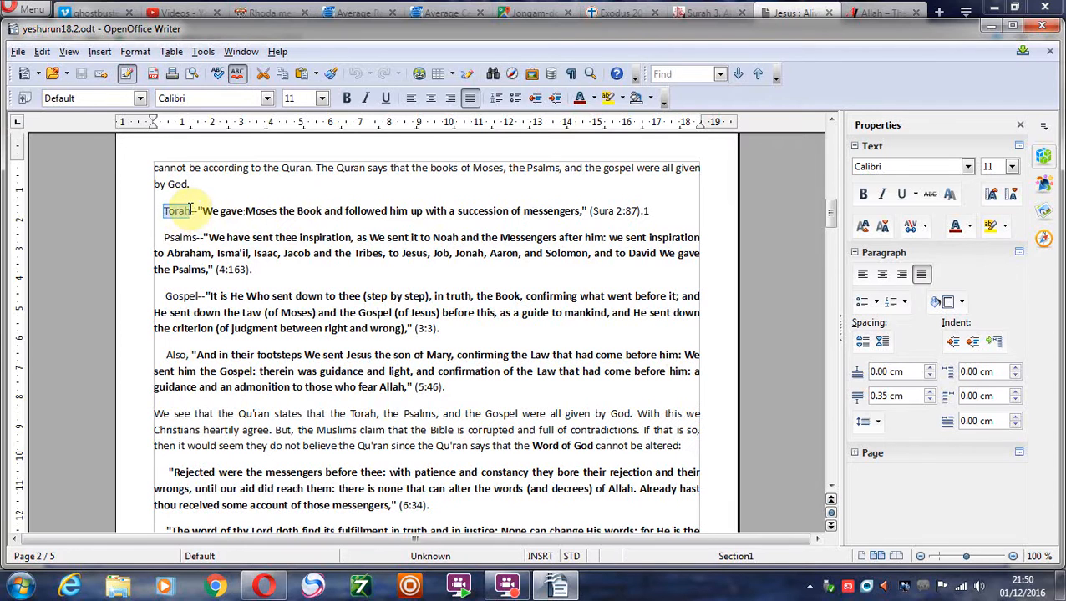
pyautogui.click(178, 211)
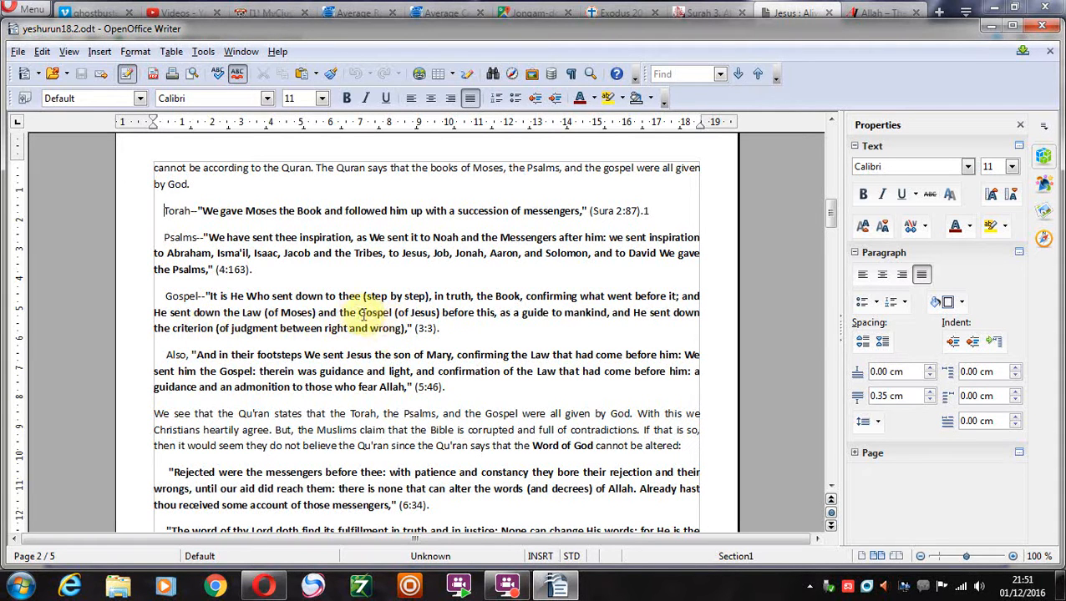
pyautogui.doubleClick(372, 312)
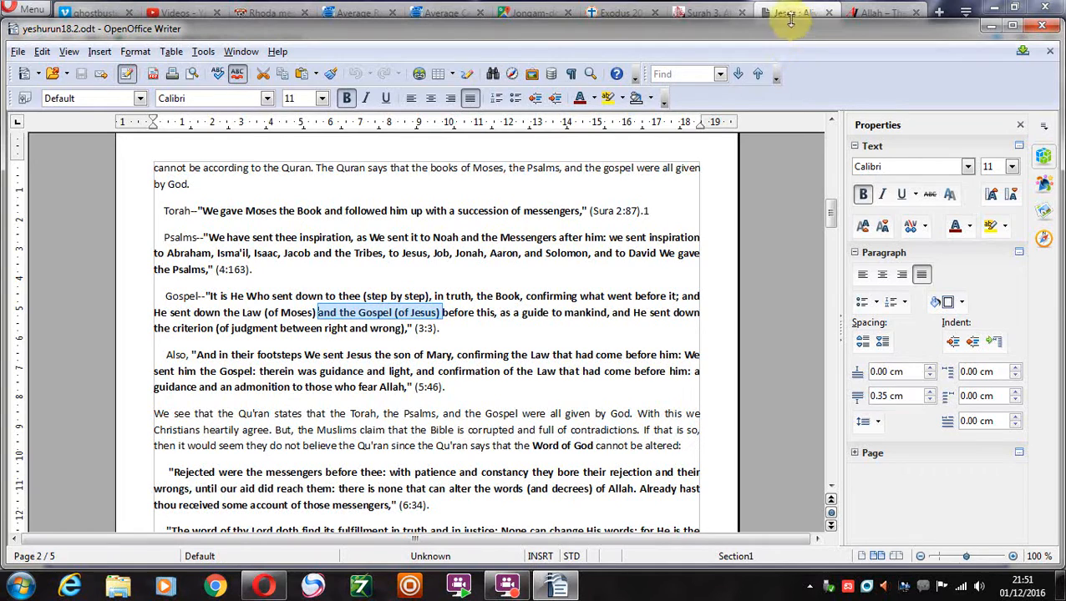
pyautogui.click(789, 12)
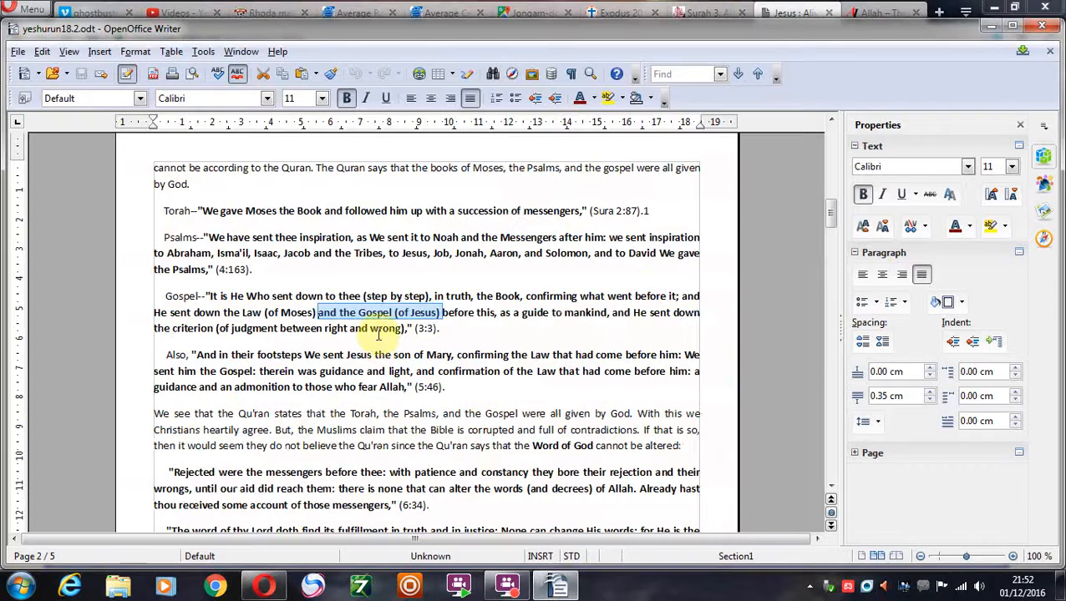
pyautogui.click(431, 328)
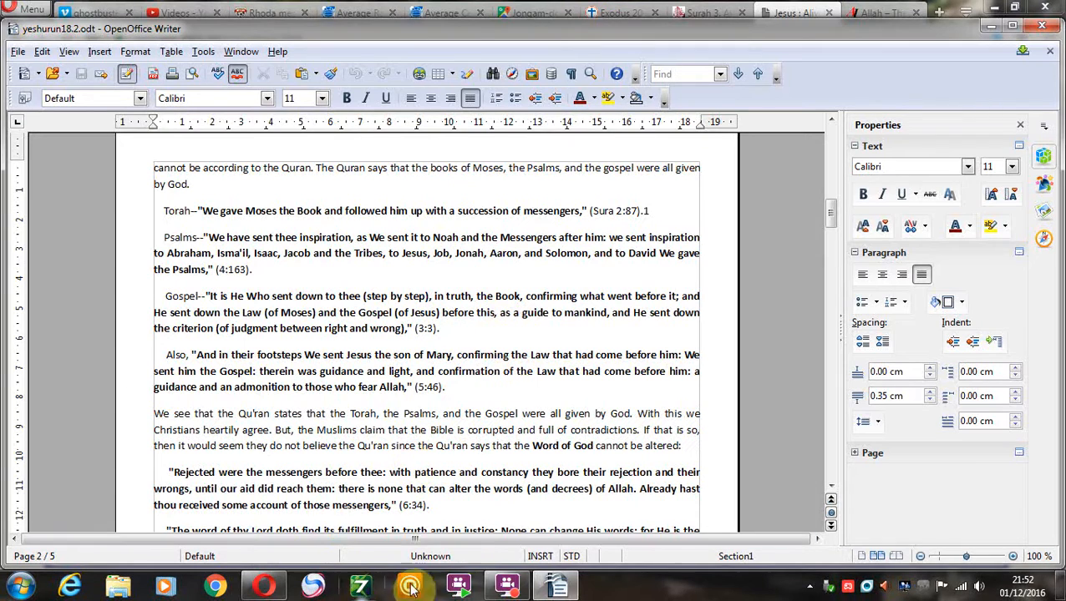
# Click into yeshurun18.2.odt and scroll around the numbered list on Jesus in the Koran
pyautogui.click(409, 585)
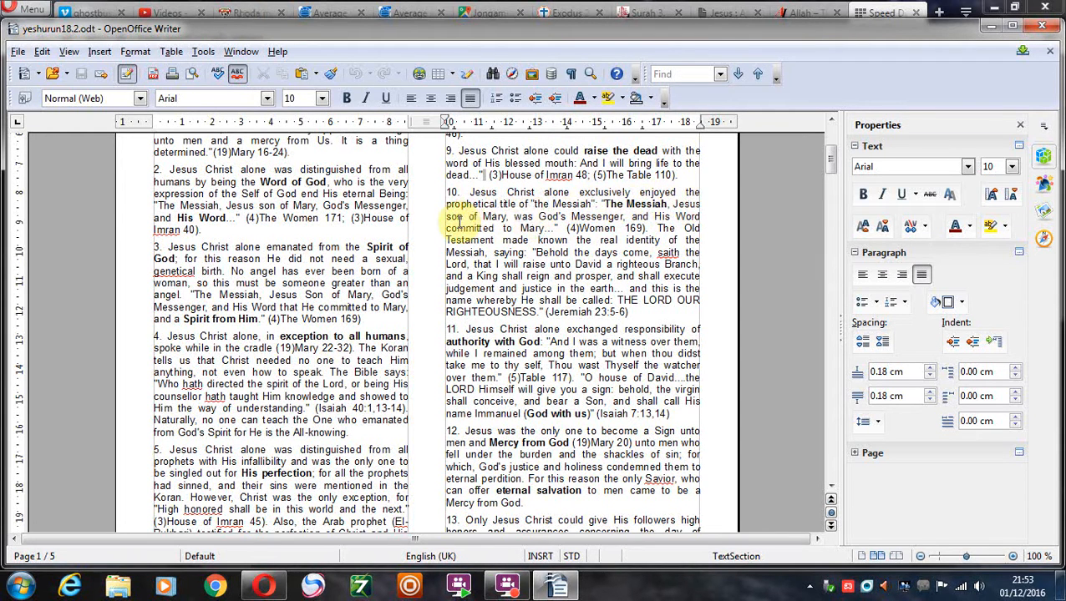
pyautogui.click(698, 205)
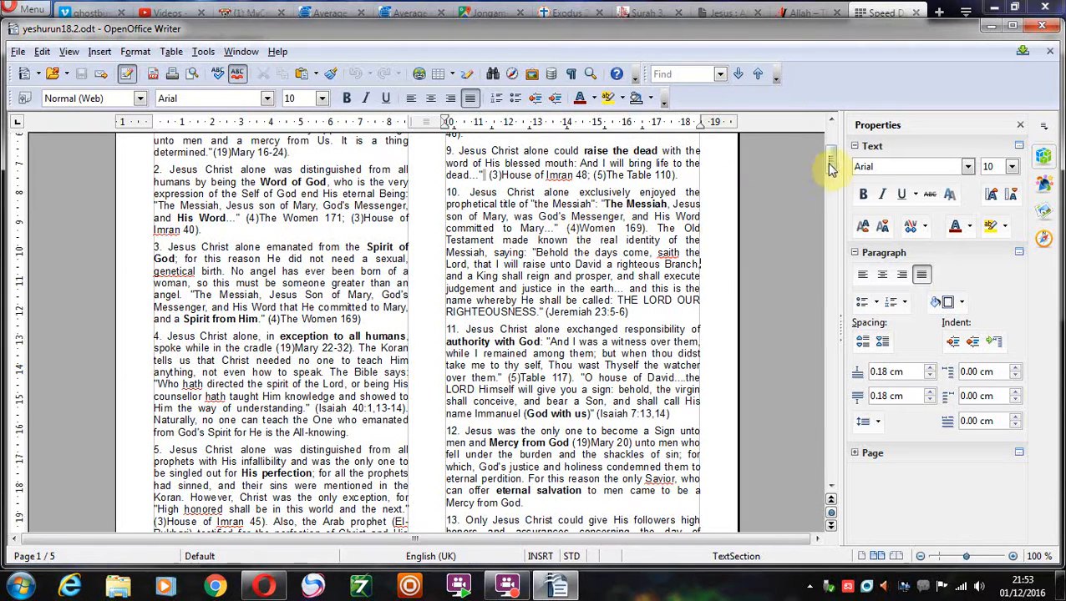
pyautogui.scroll(3)
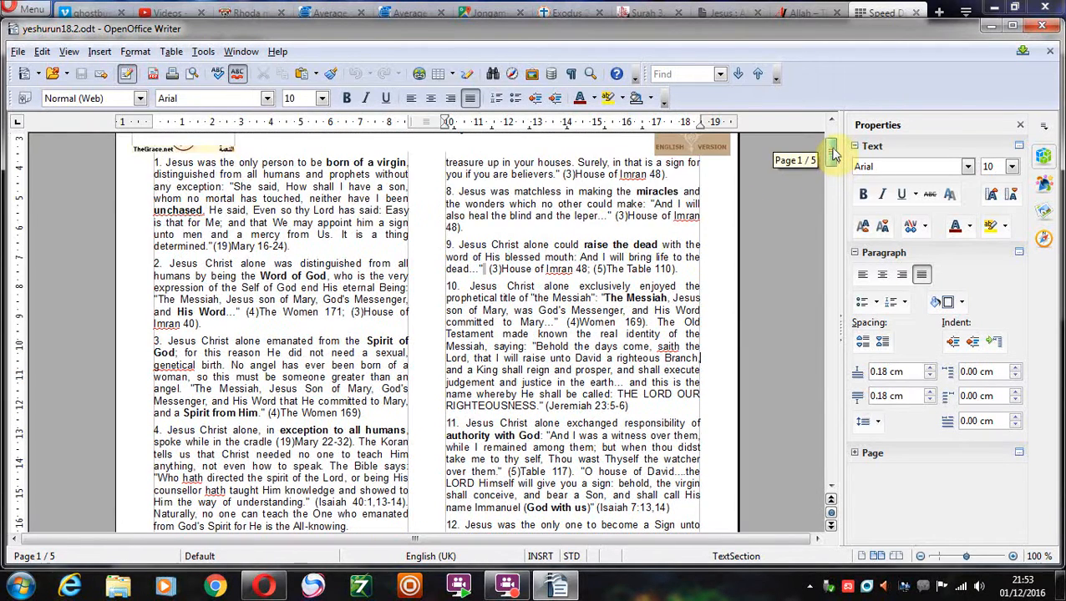
pyautogui.scroll(3)
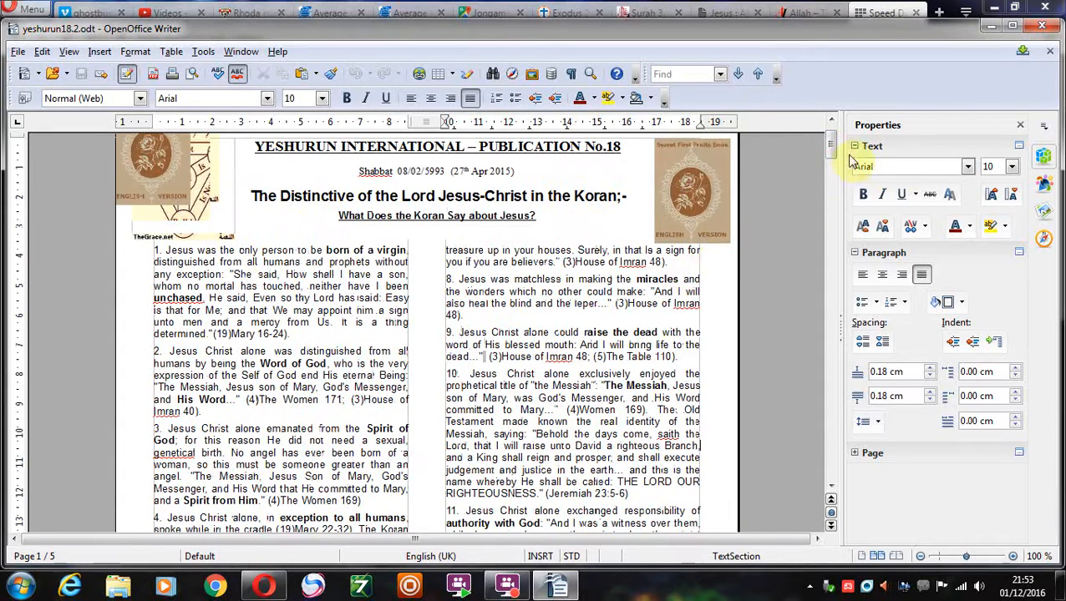
pyautogui.scroll(-3)
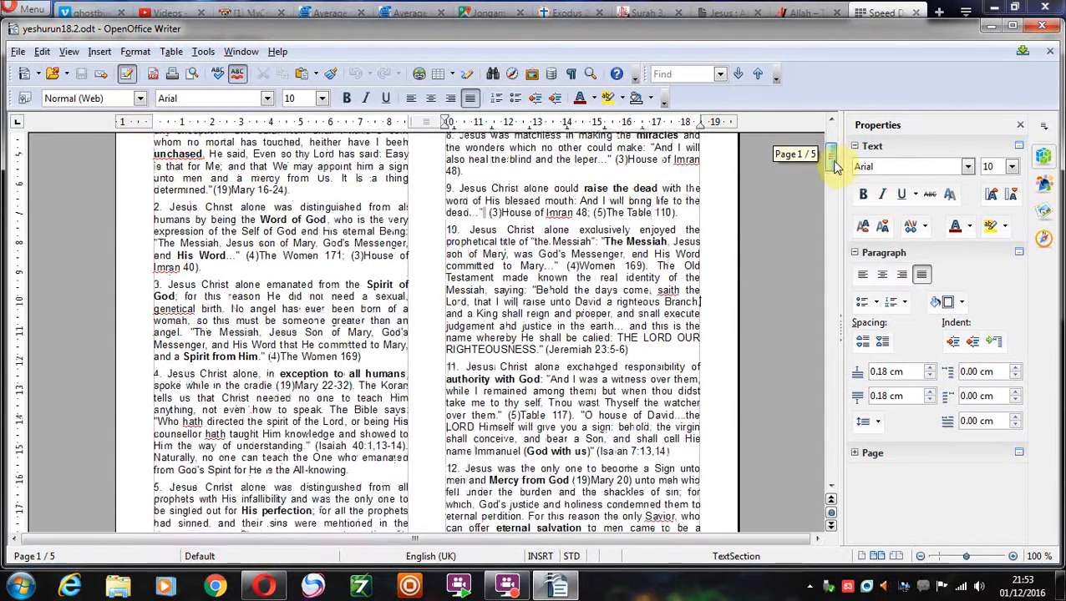
pyautogui.scroll(-3)
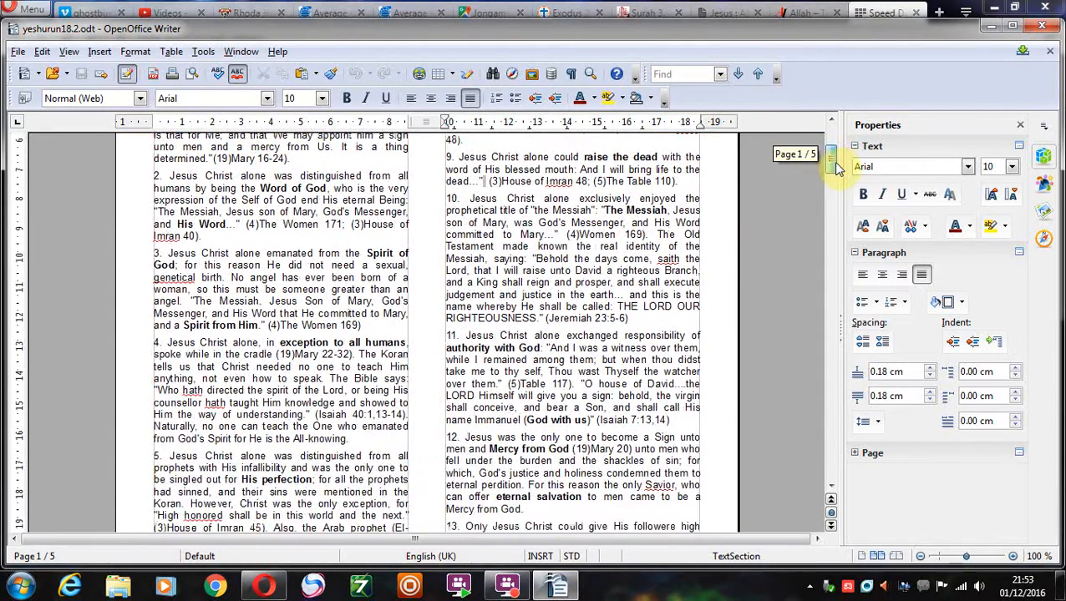
pyautogui.scroll(3)
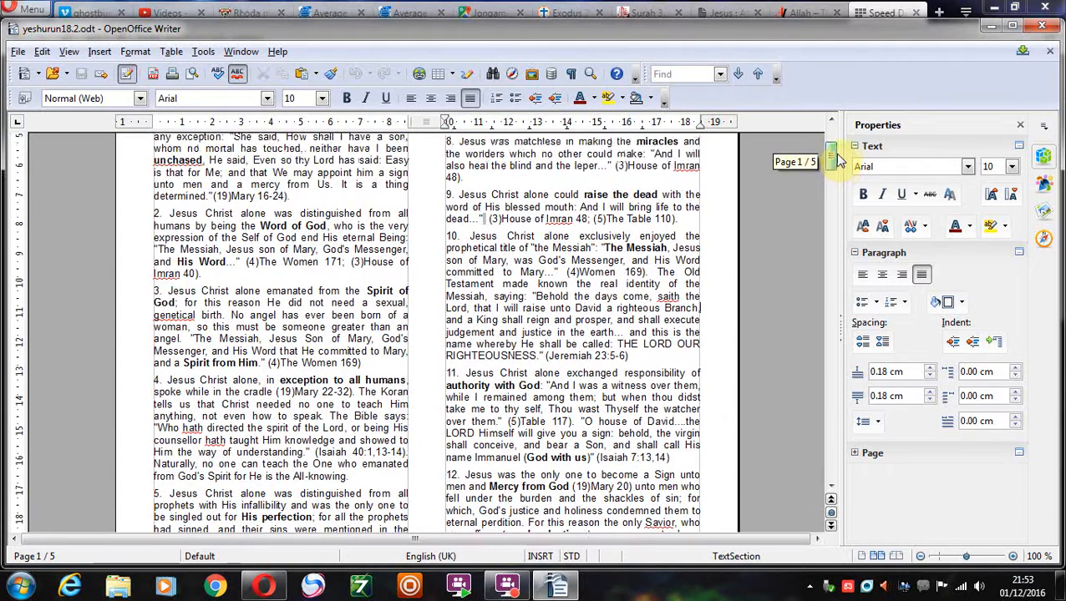
pyautogui.scroll(3)
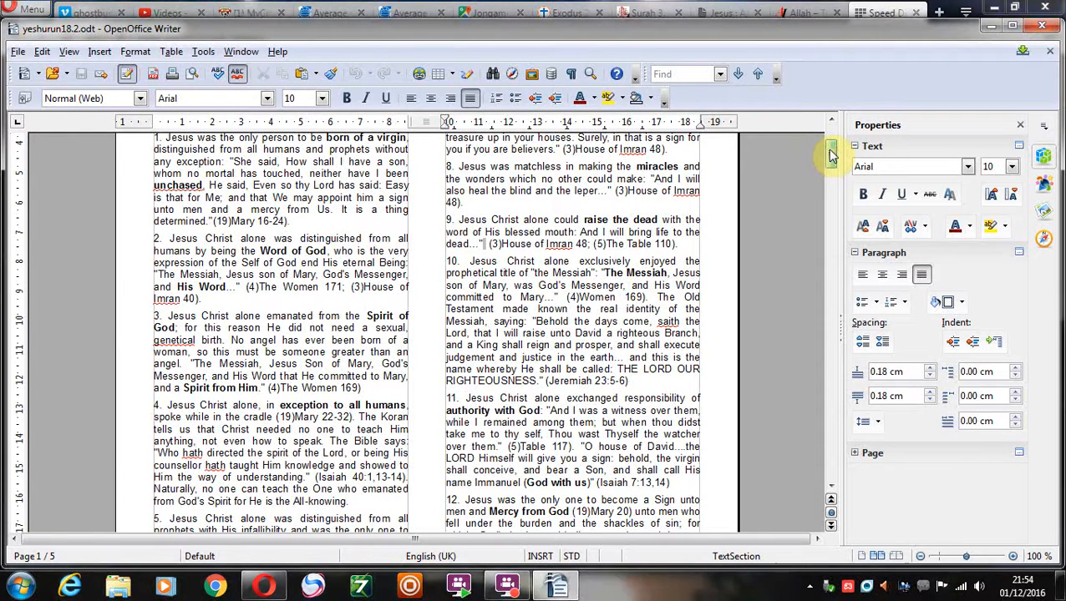
pyautogui.scroll(3)
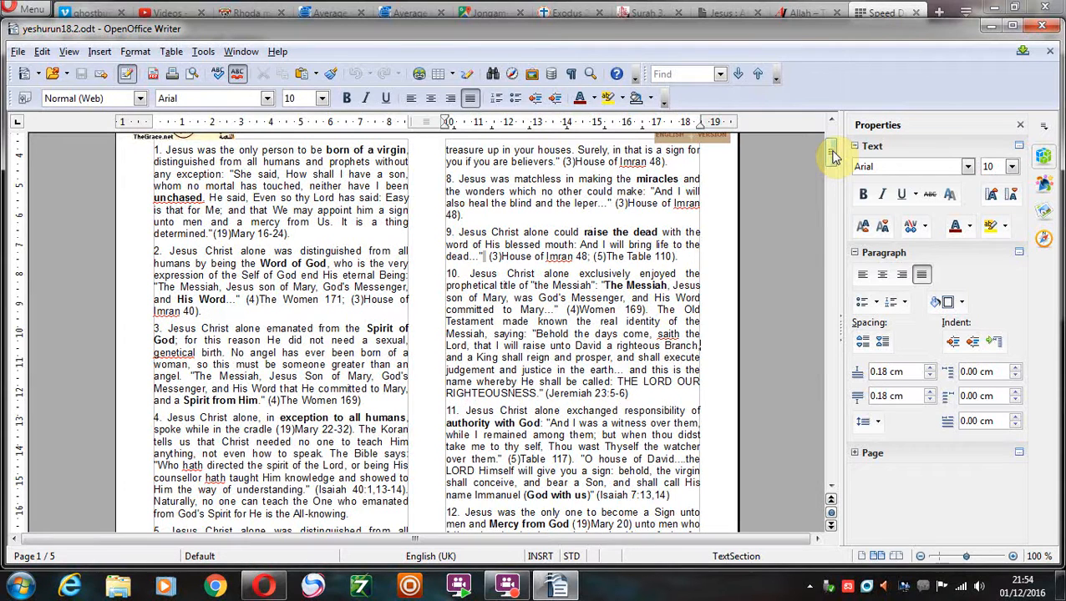
# Scroll down to the Qur'an verses about the Torah, Psalms and Gospel
pyautogui.scroll(-3)
pyautogui.write('Thyself ')
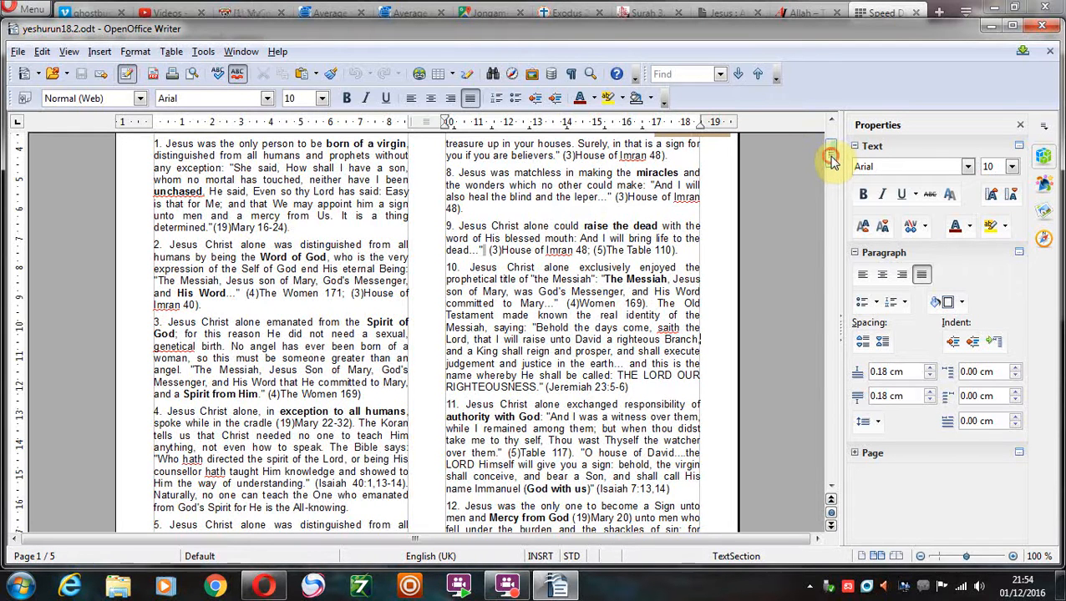
pyautogui.scroll(-3)
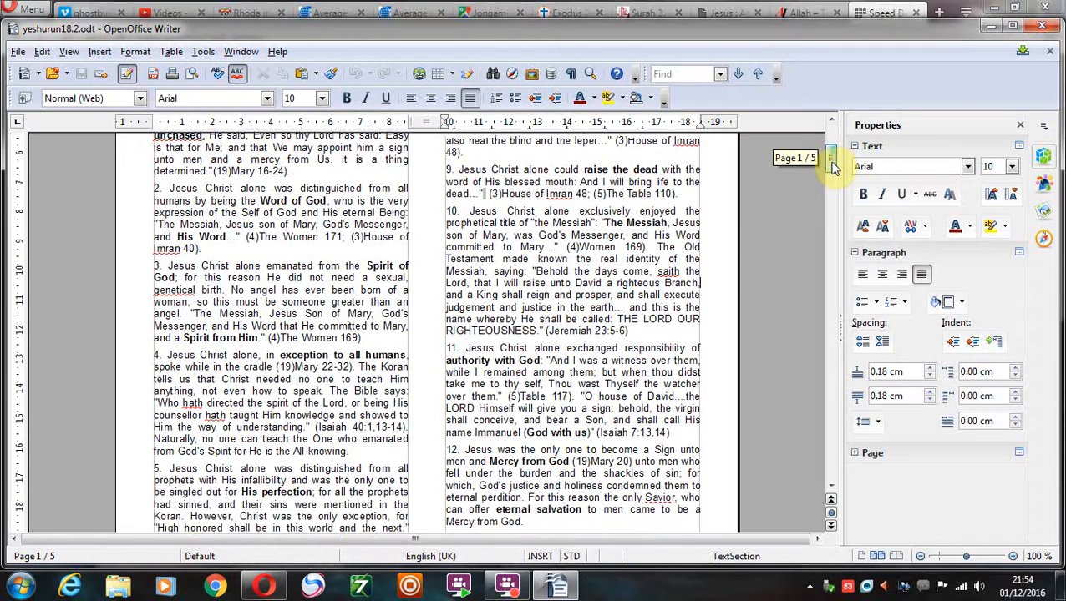
pyautogui.scroll(-3)
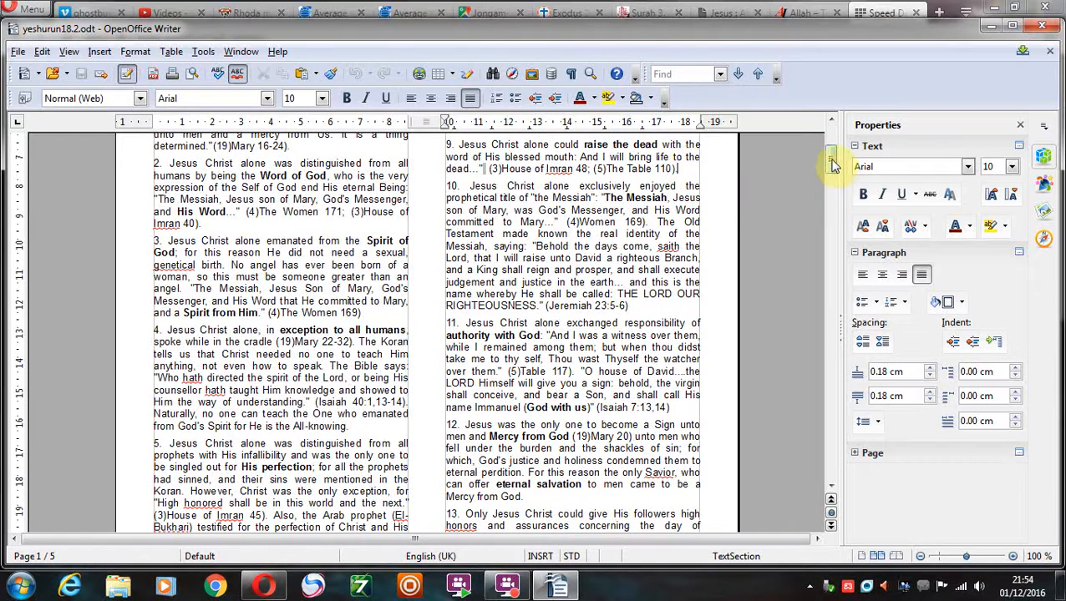
pyautogui.scroll(3)
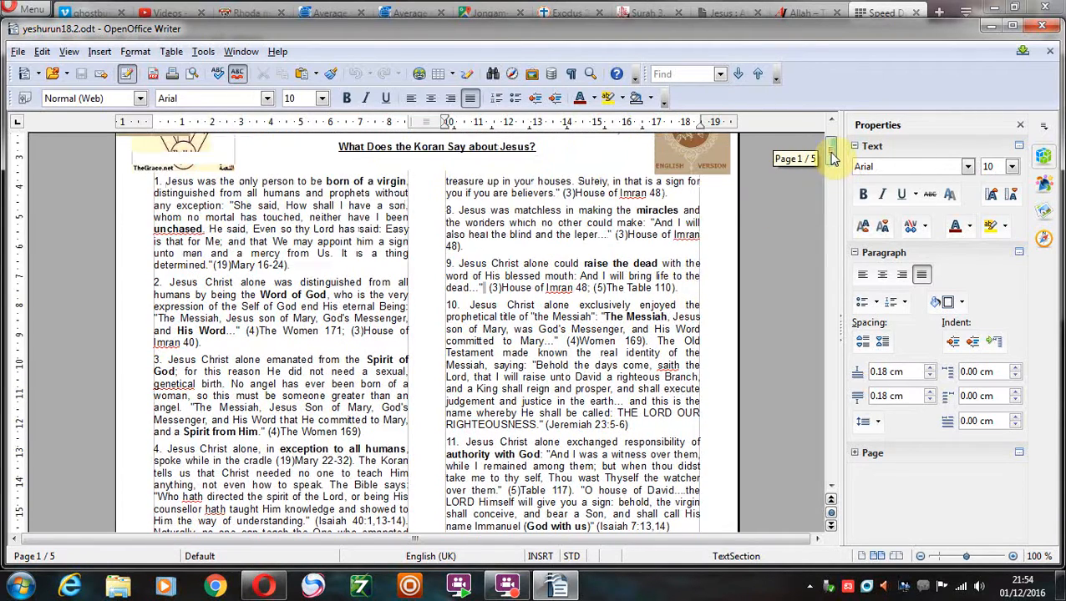
pyautogui.scroll(-3)
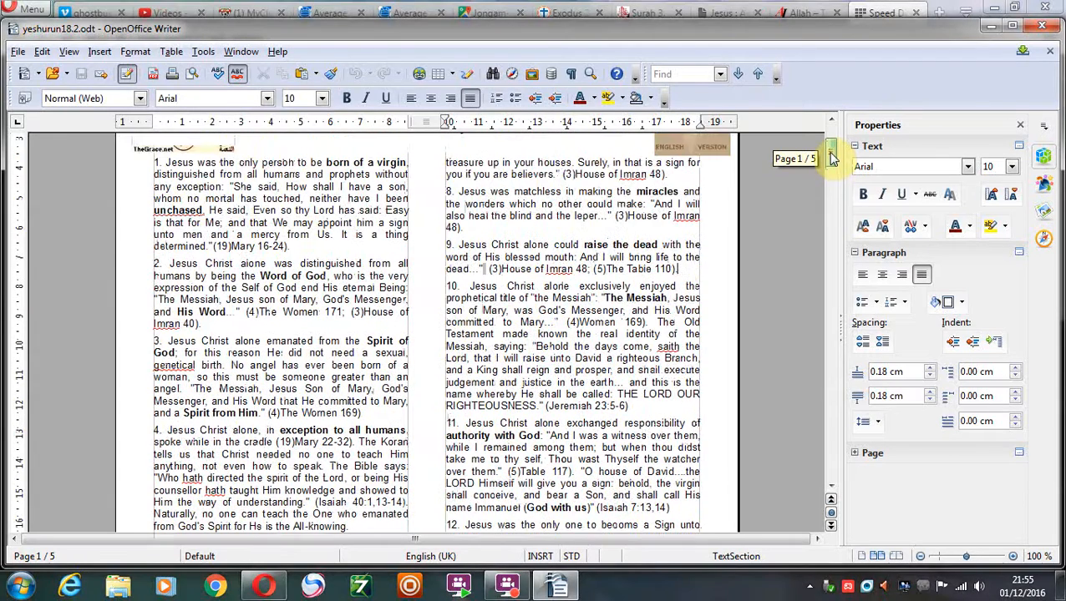
pyautogui.scroll(-3)
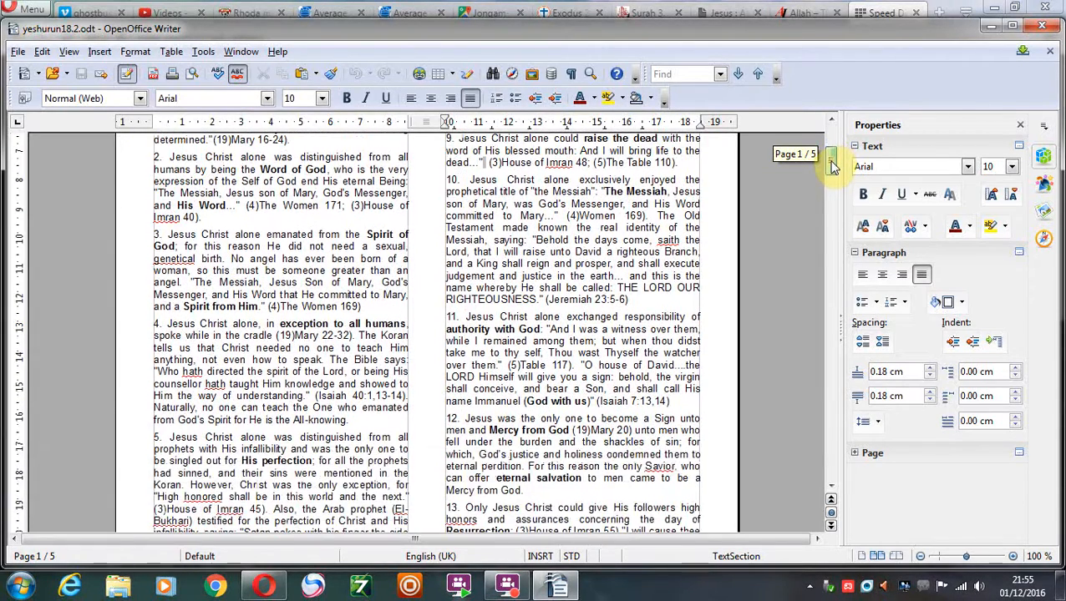
pyautogui.scroll(3)
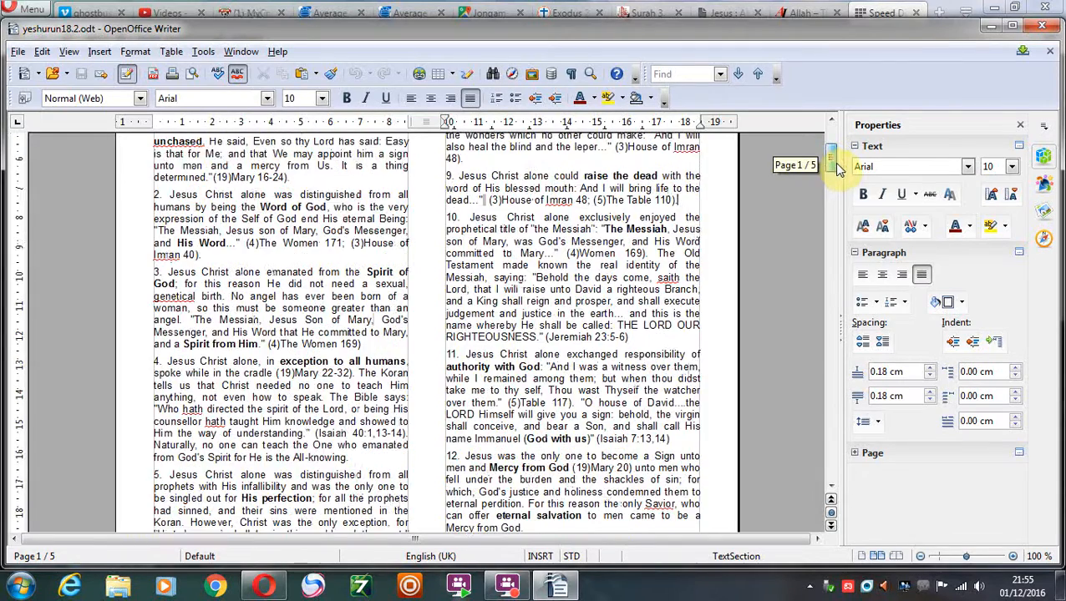
pyautogui.scroll(3)
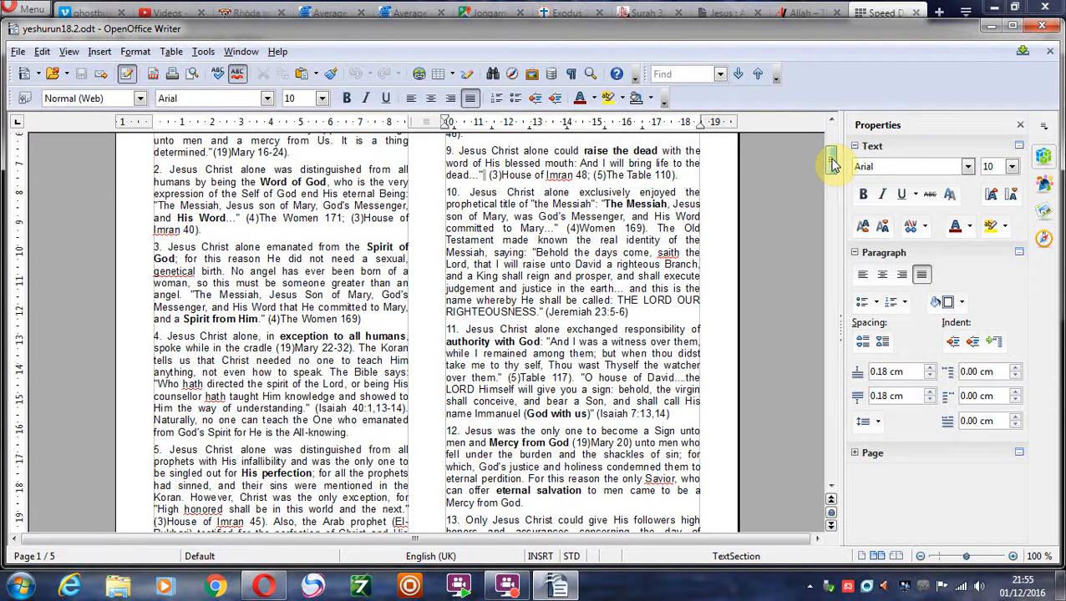
pyautogui.scroll(-3)
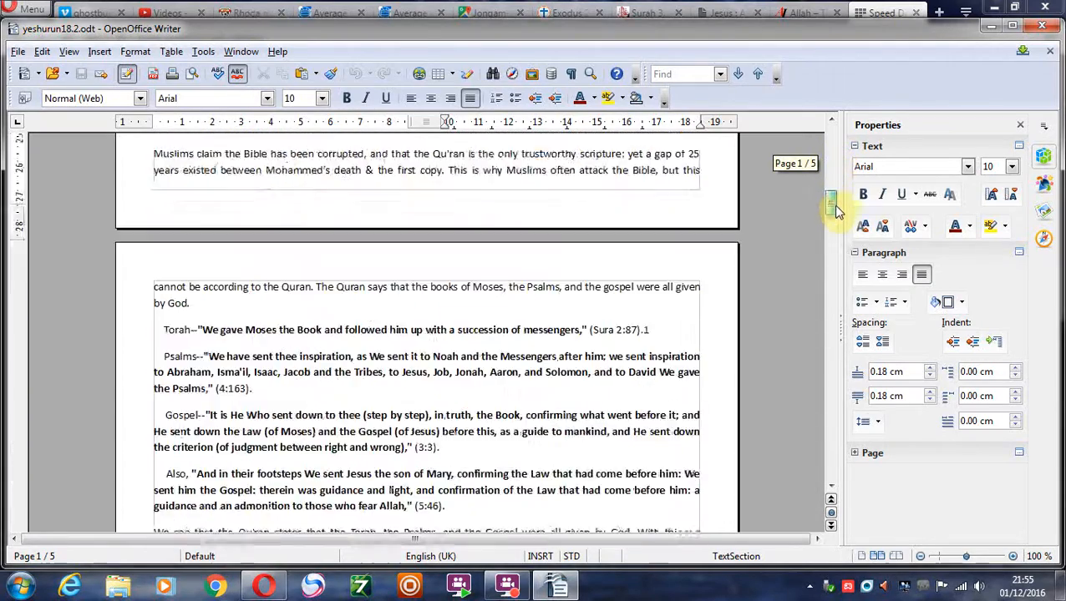
# Scroll to the CONCLUSION, Matthew 27:54 quote and Scribd link, then bring up the recorder
pyautogui.scroll(-3)
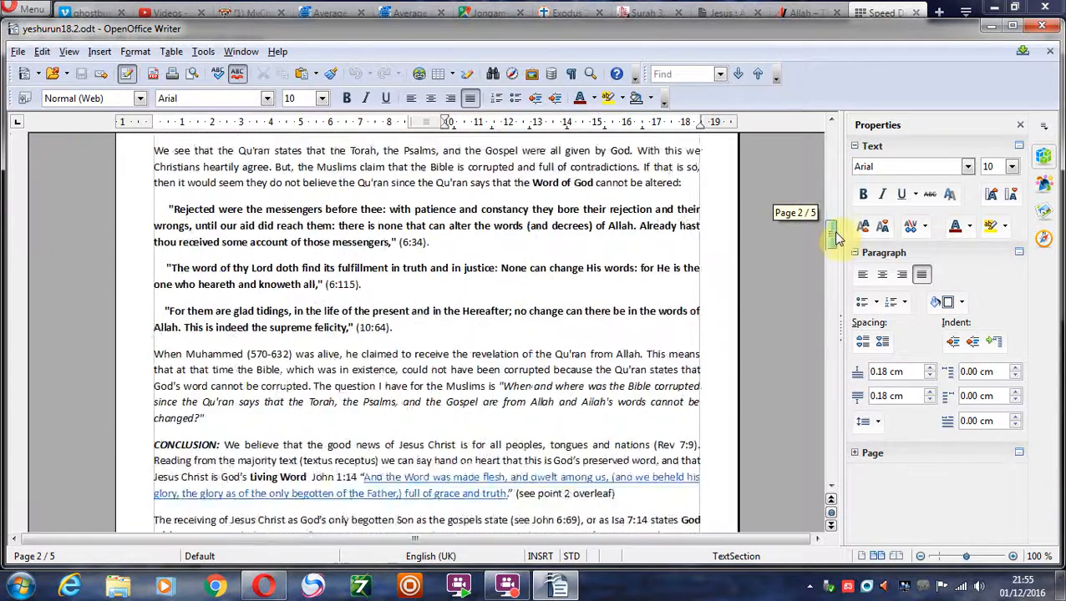
pyautogui.scroll(3)
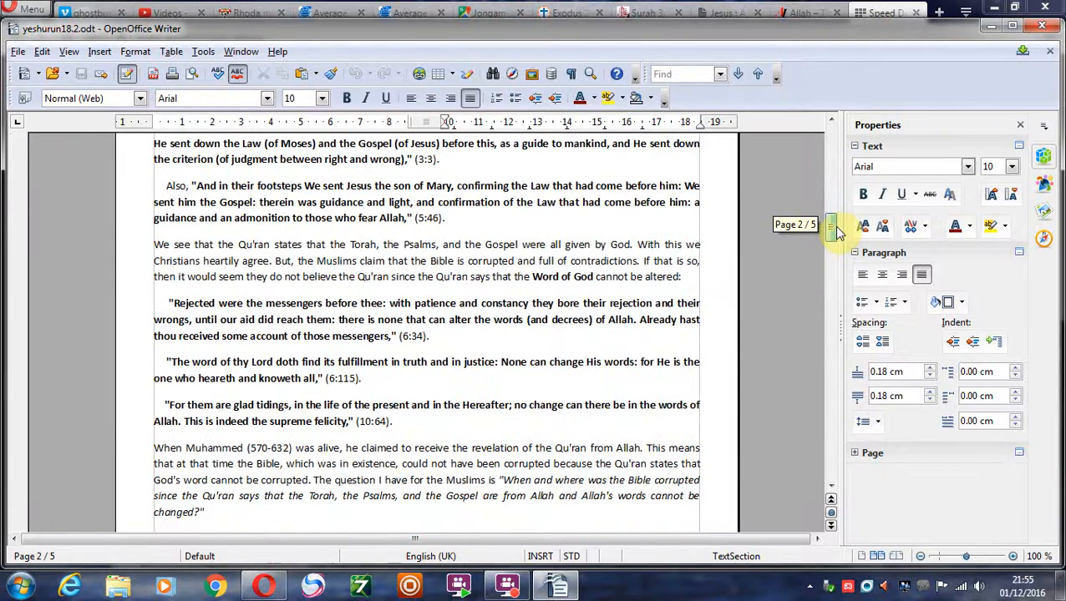
pyautogui.scroll(-3)
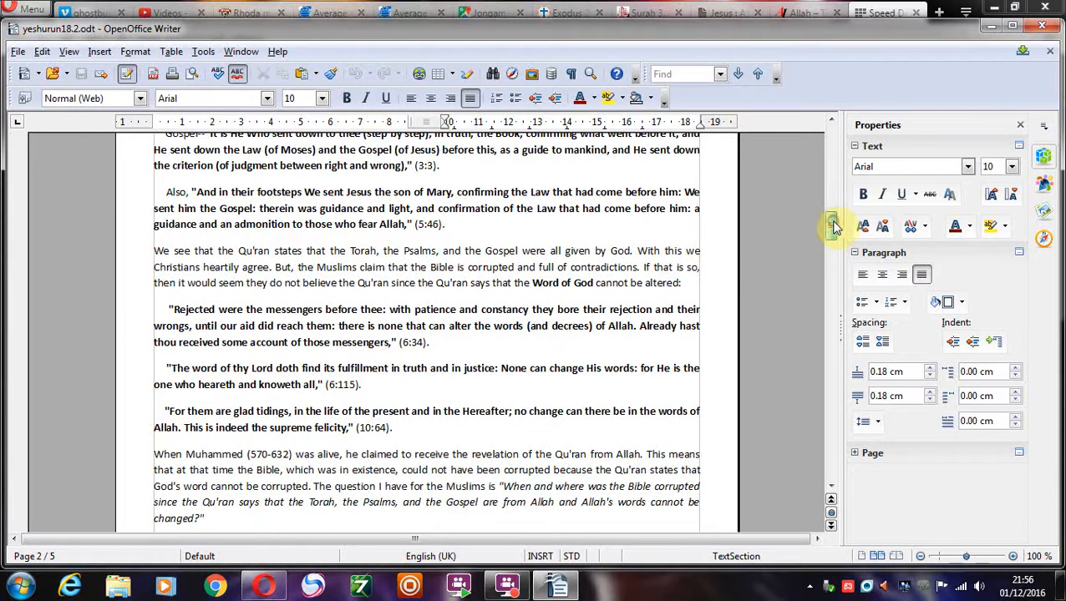
pyautogui.scroll(3)
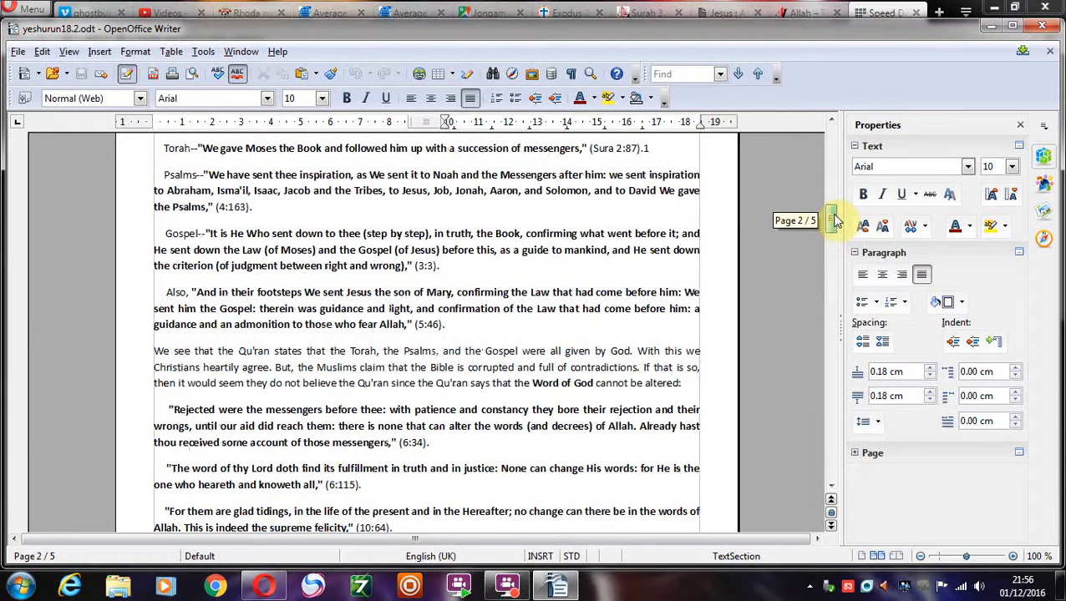
pyautogui.scroll(-3)
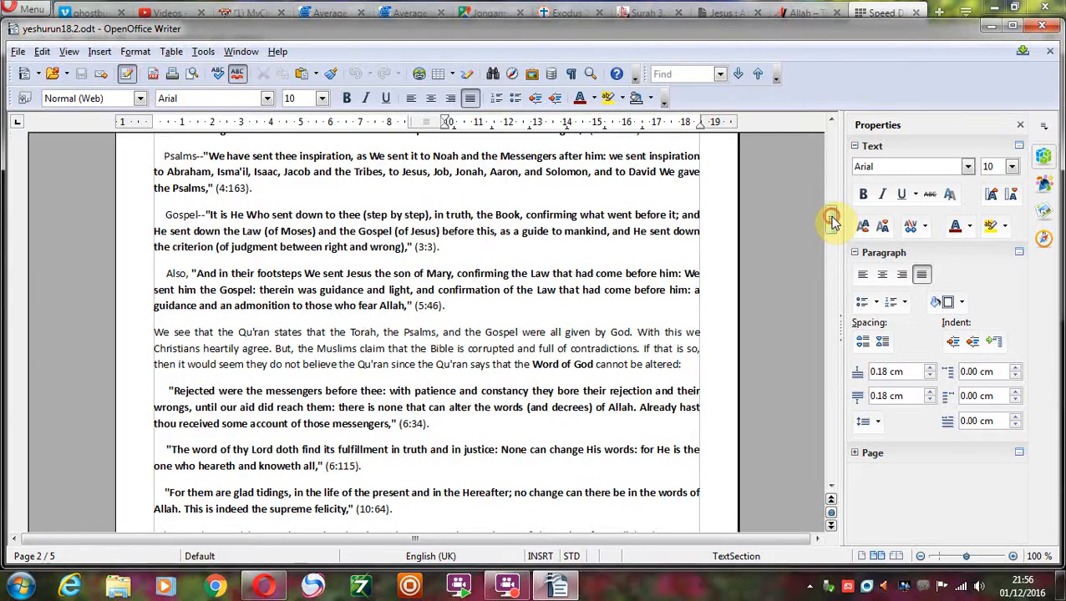
pyautogui.scroll(-3)
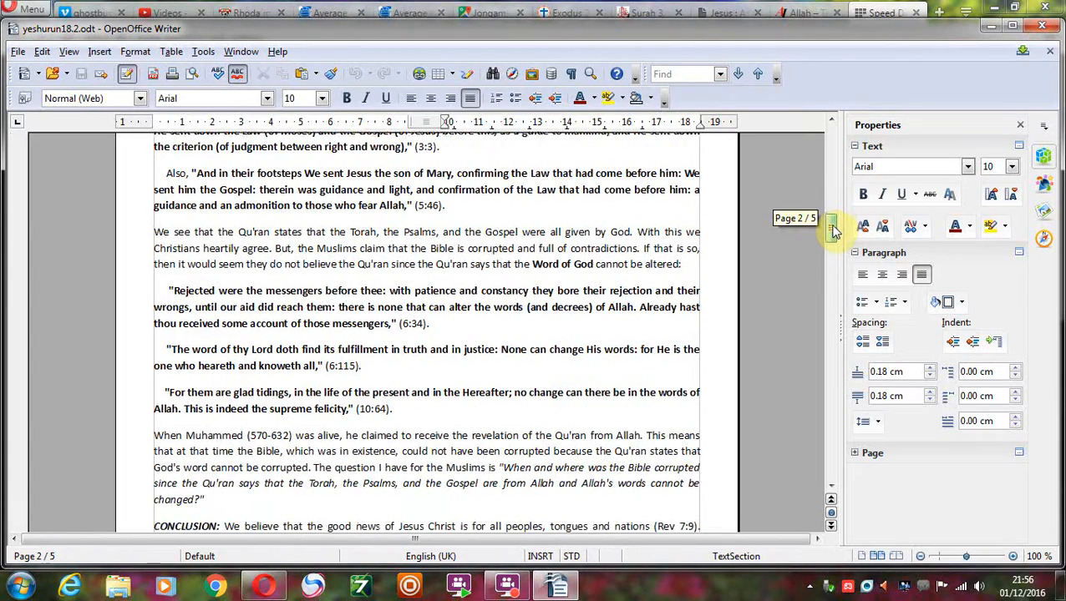
pyautogui.scroll(-3)
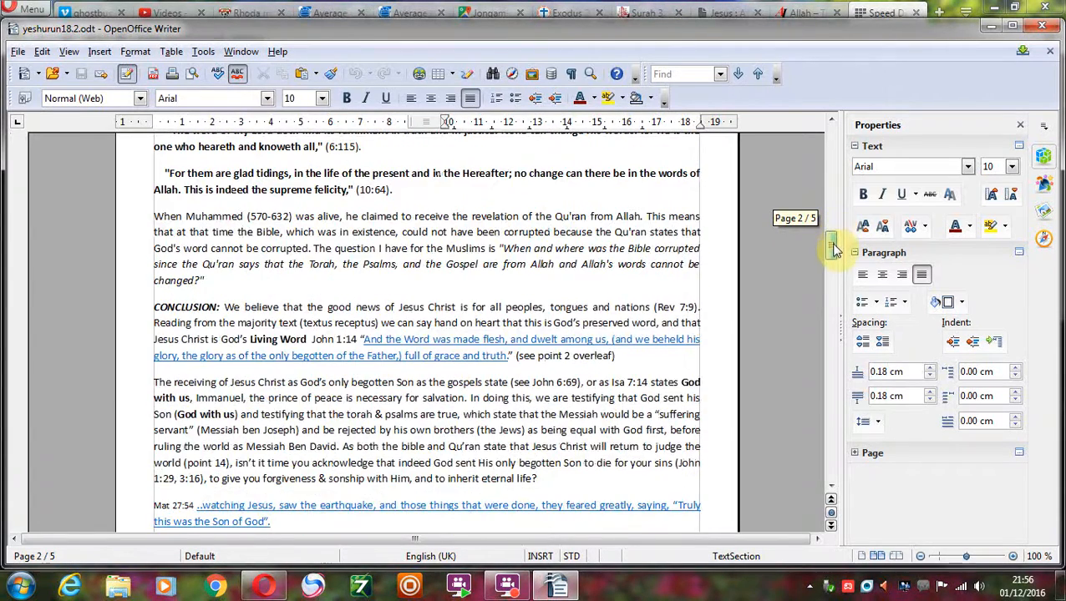
pyautogui.scroll(-3)
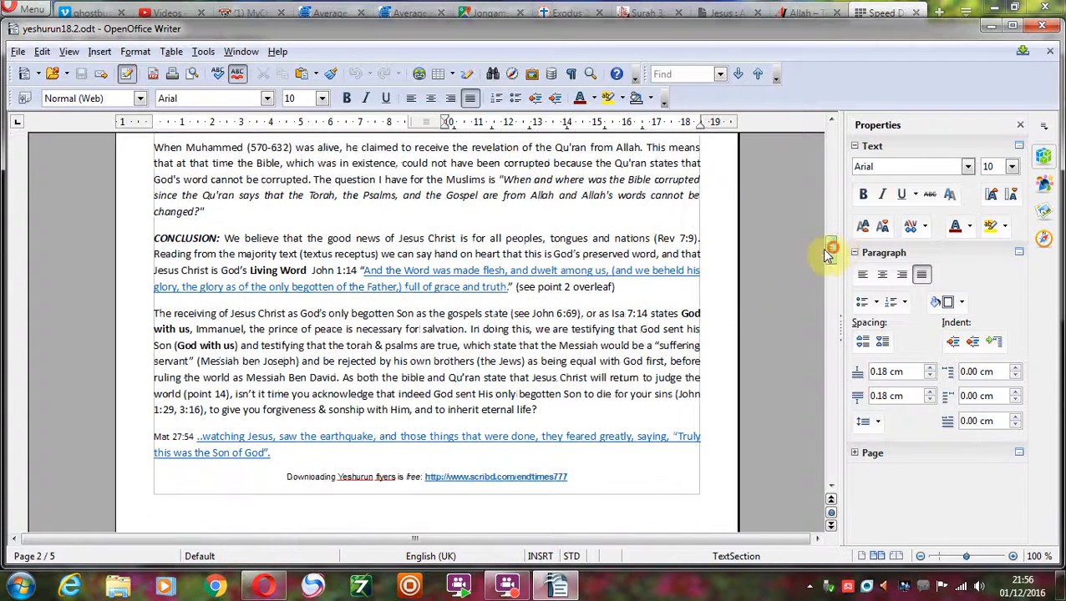
pyautogui.moveTo(496, 476)
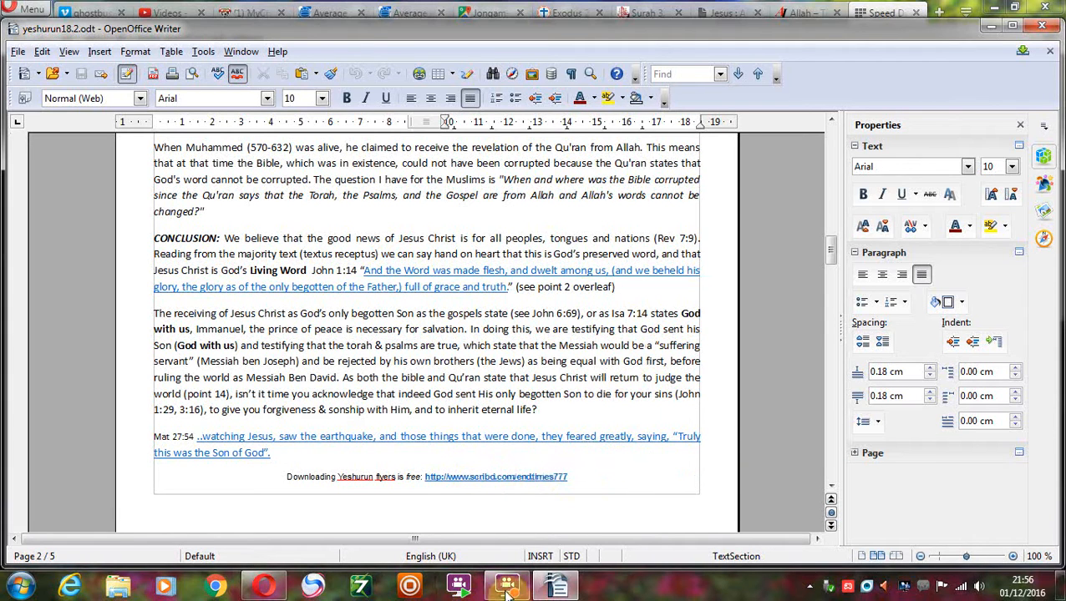
pyautogui.click(507, 584)
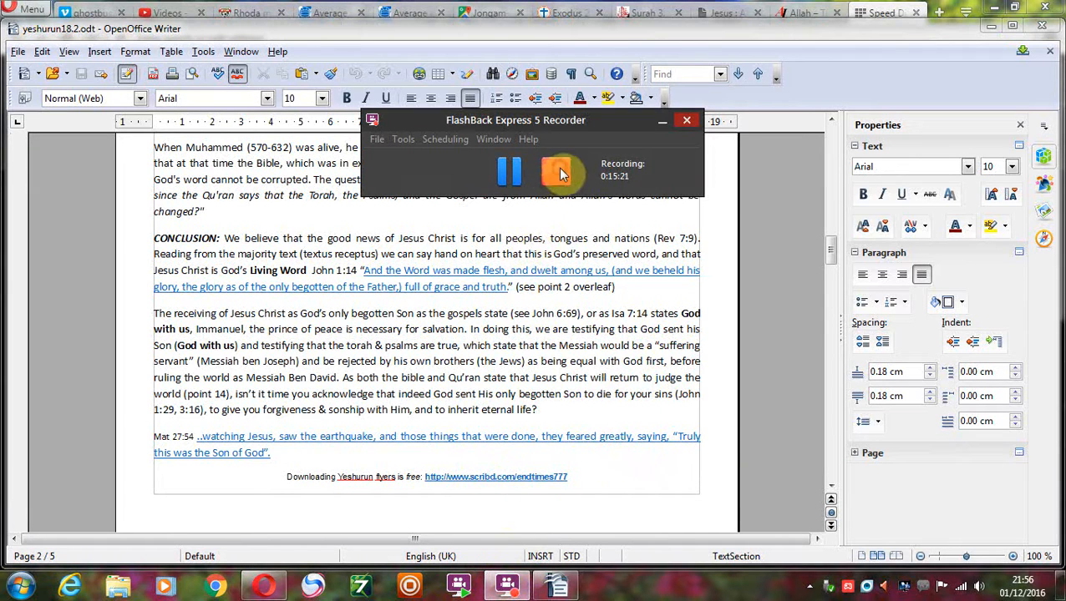